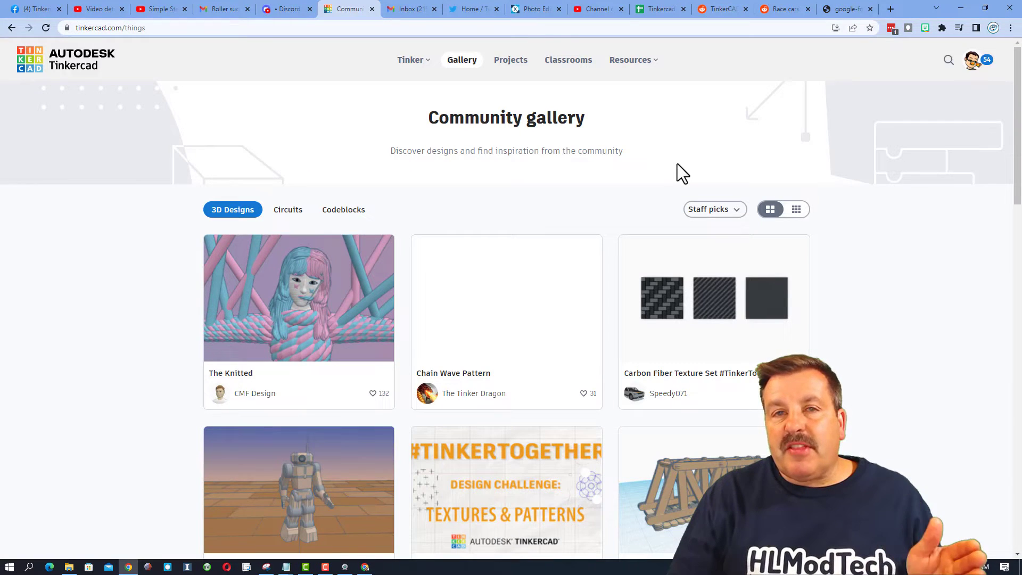
mouse_move(916, 79)
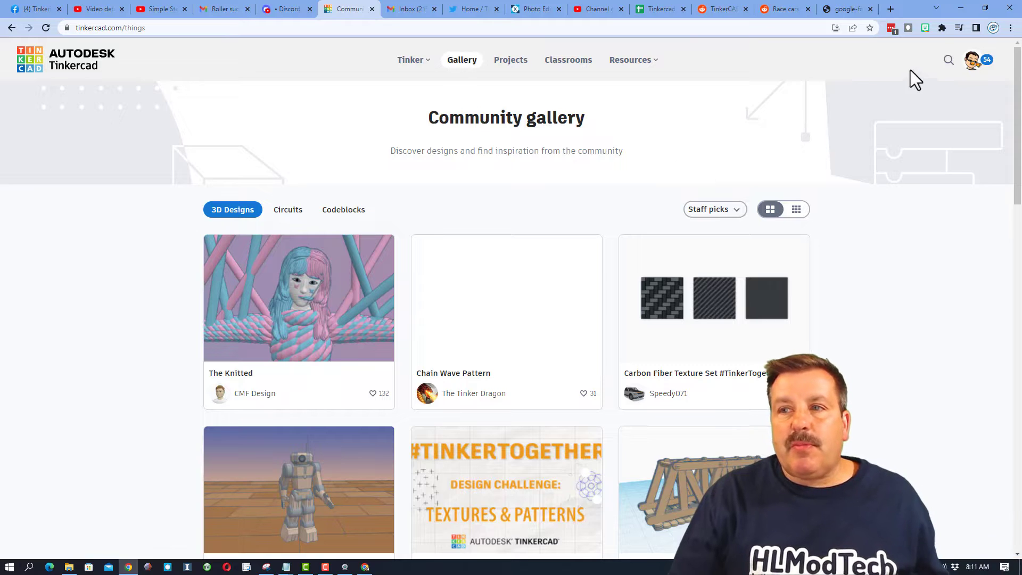
Search the gallery for 'sweeping text' and open HLModtech's sweeping text design
click(949, 59)
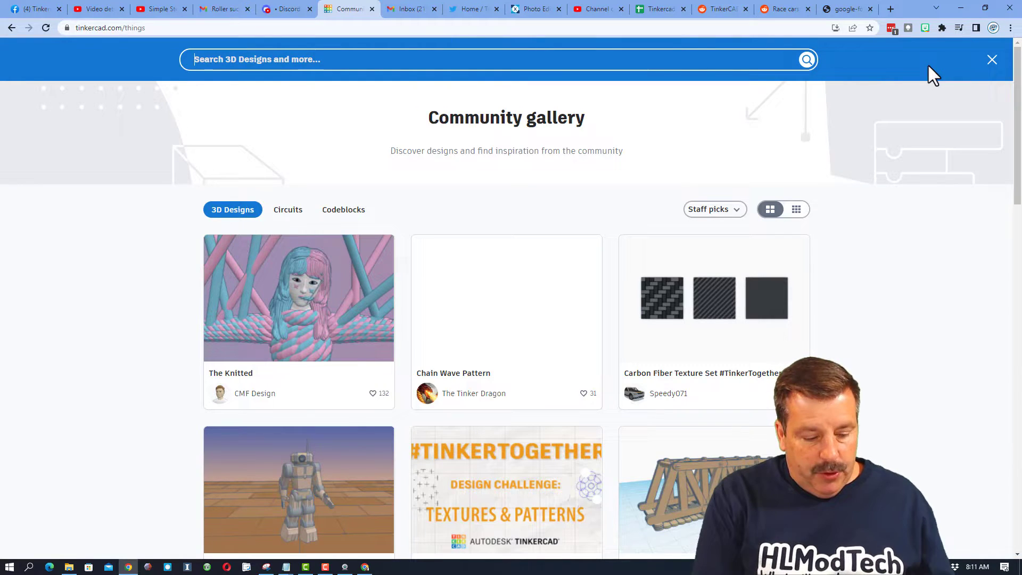
text(sweeping text)
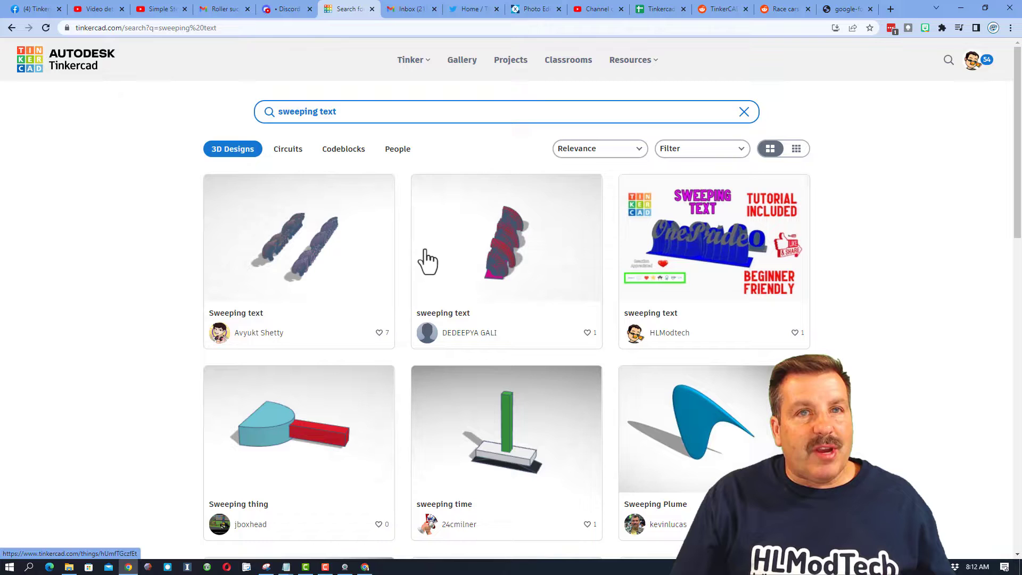
mouse_move(697, 238)
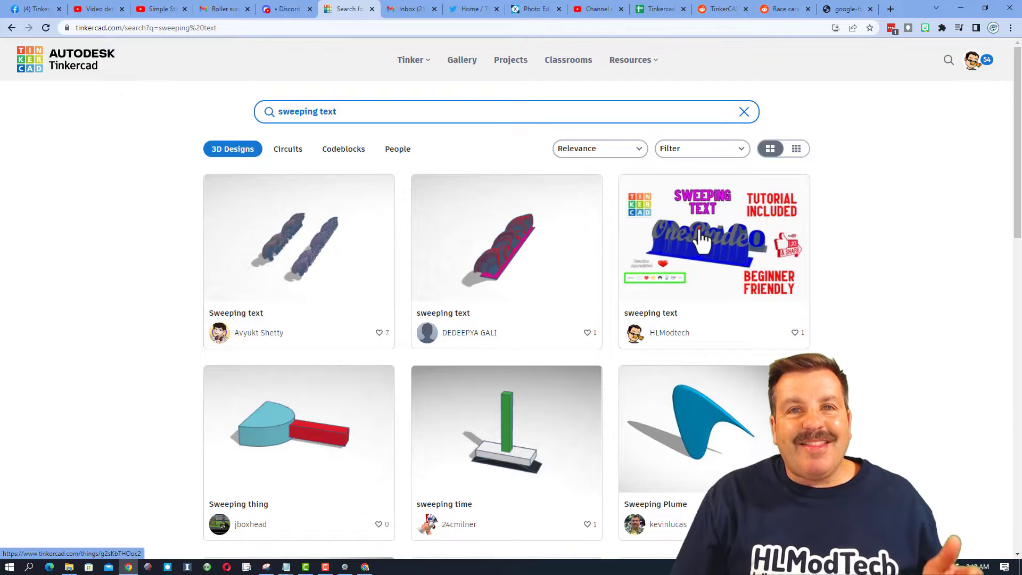
click(714, 238)
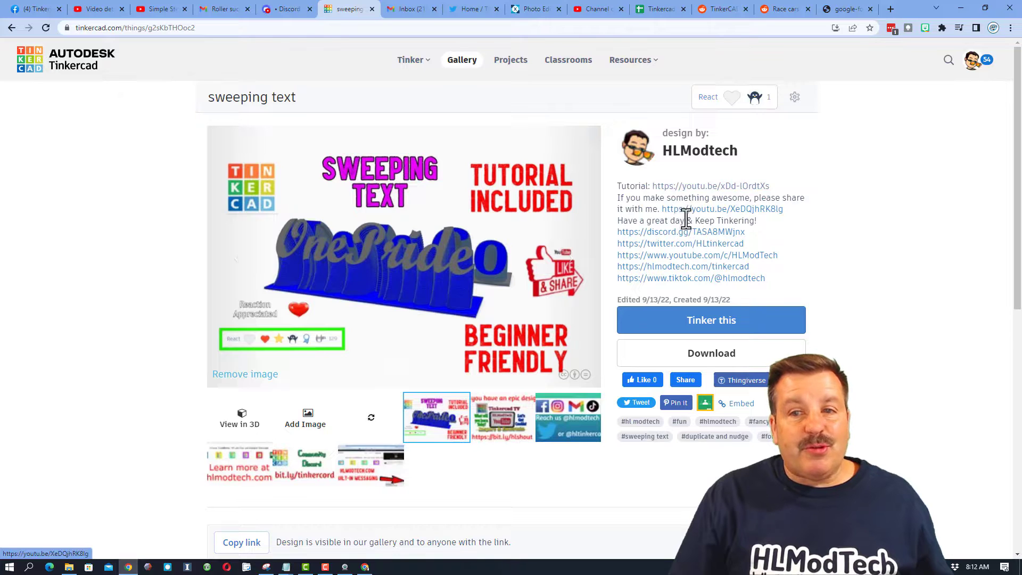
mouse_move(657, 93)
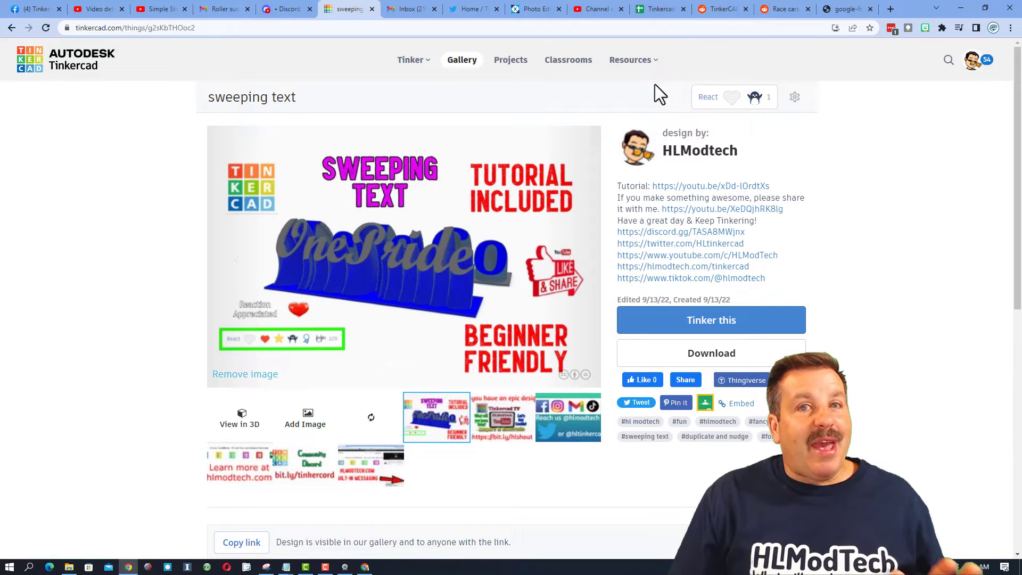
Show and dismiss the React reaction choices on the design page
click(708, 96)
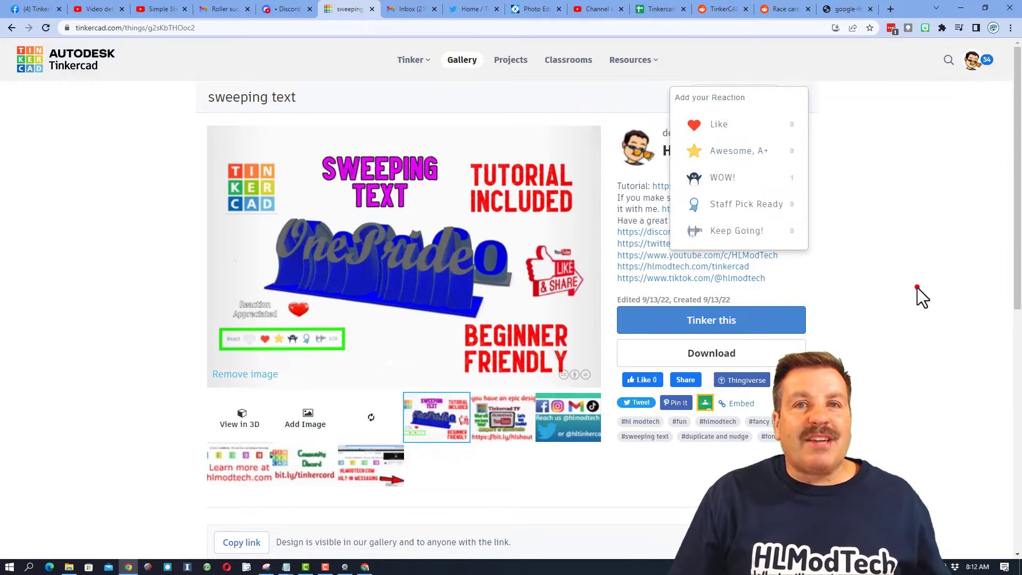
click(918, 297)
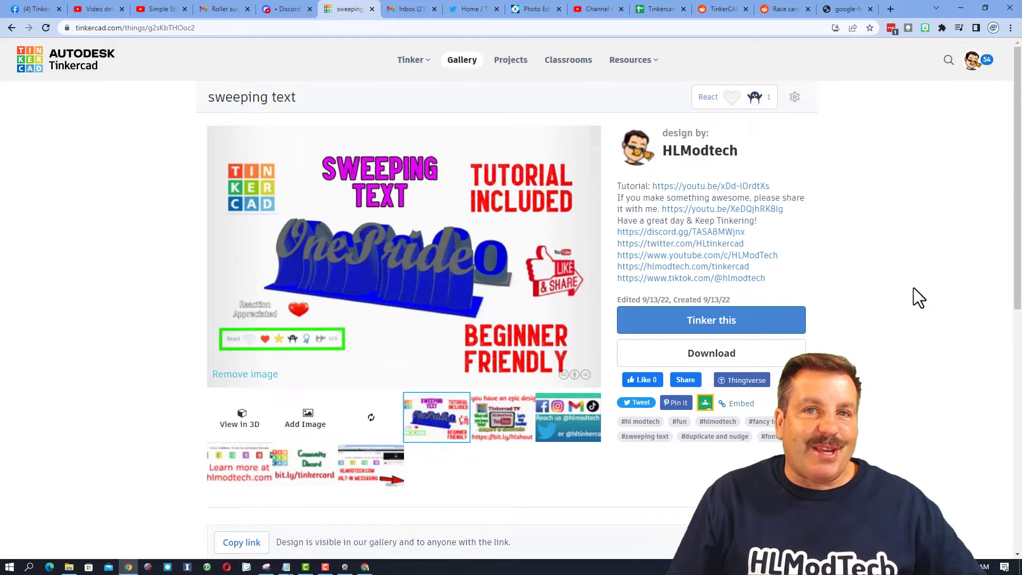
mouse_move(711, 186)
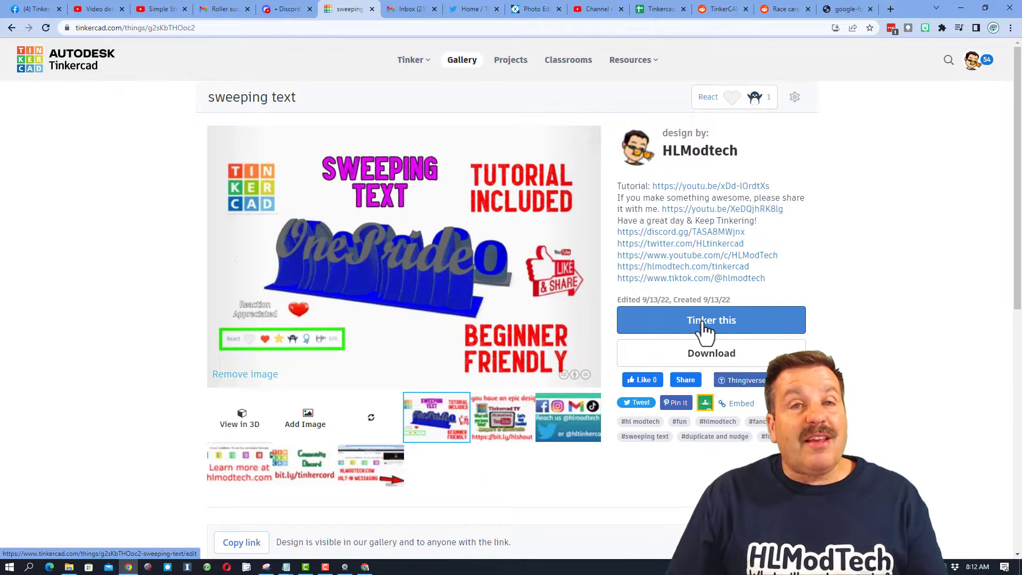
Tinker an editable copy of the sweeping text design, then move to a new browser tab
click(711, 320)
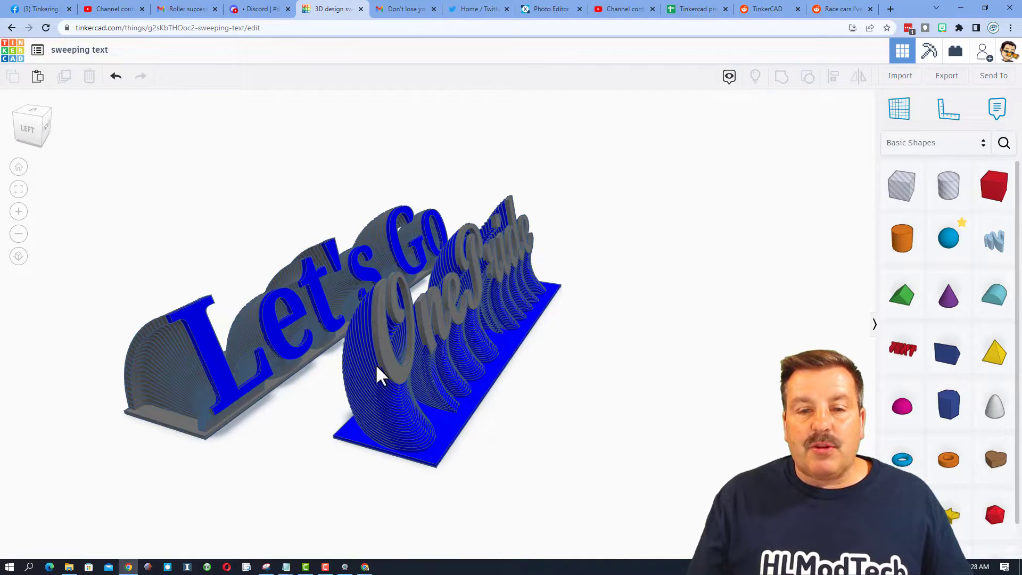
mouse_move(381, 344)
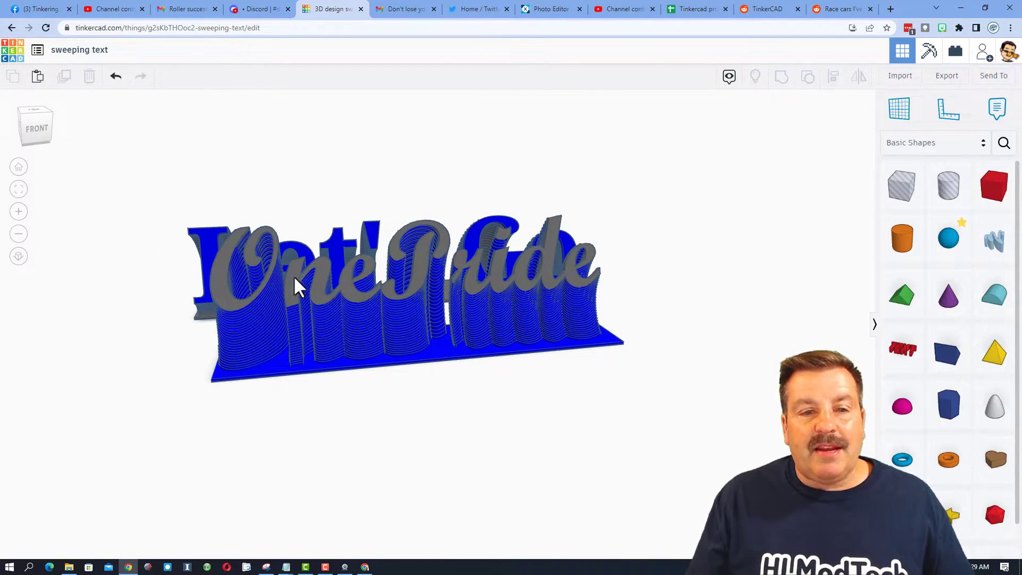
mouse_move(680, 300)
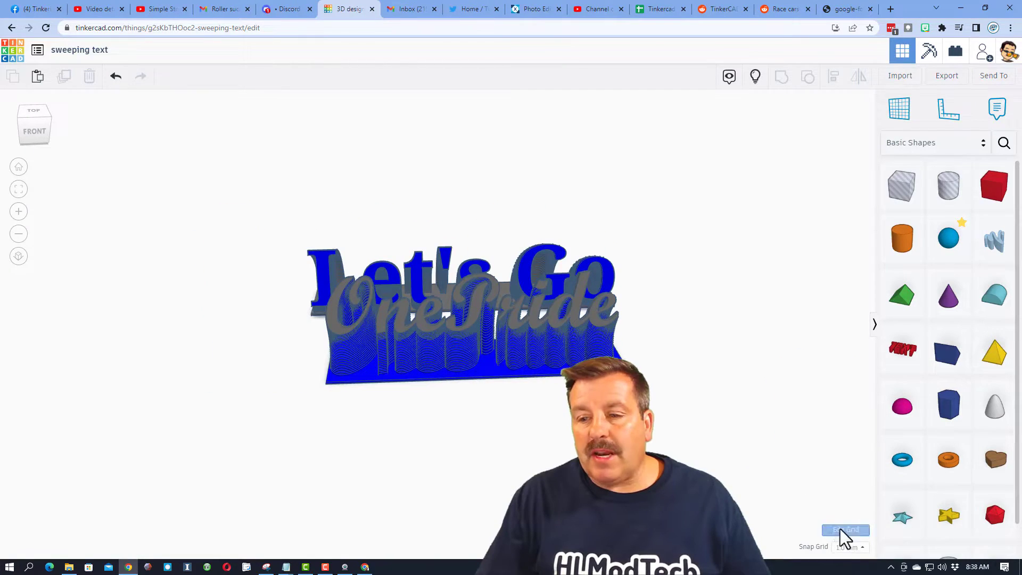
click(846, 529)
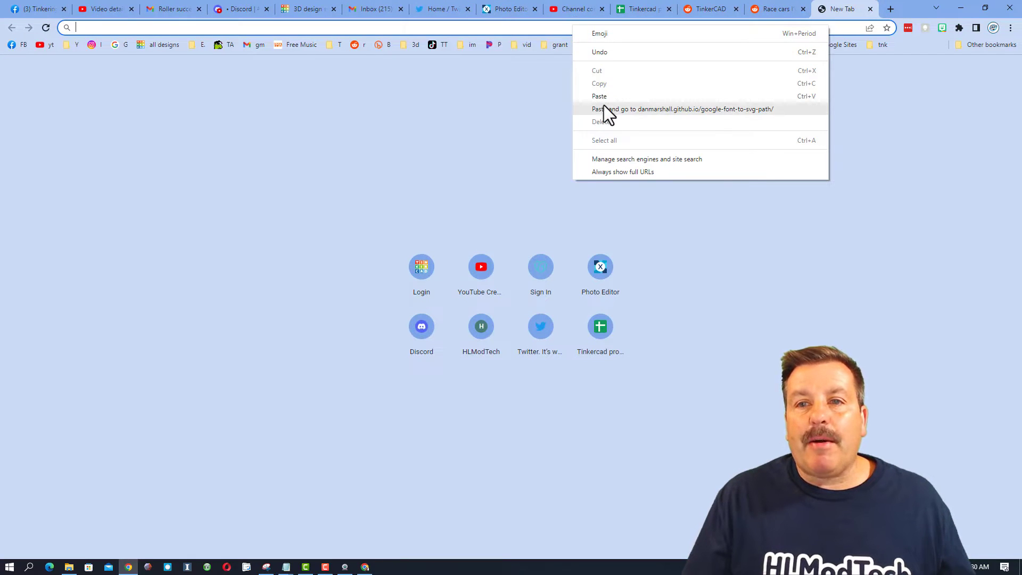
Go to the Google Font to Svg Path tool and start browsing Google fonts for HLModTech
click(683, 108)
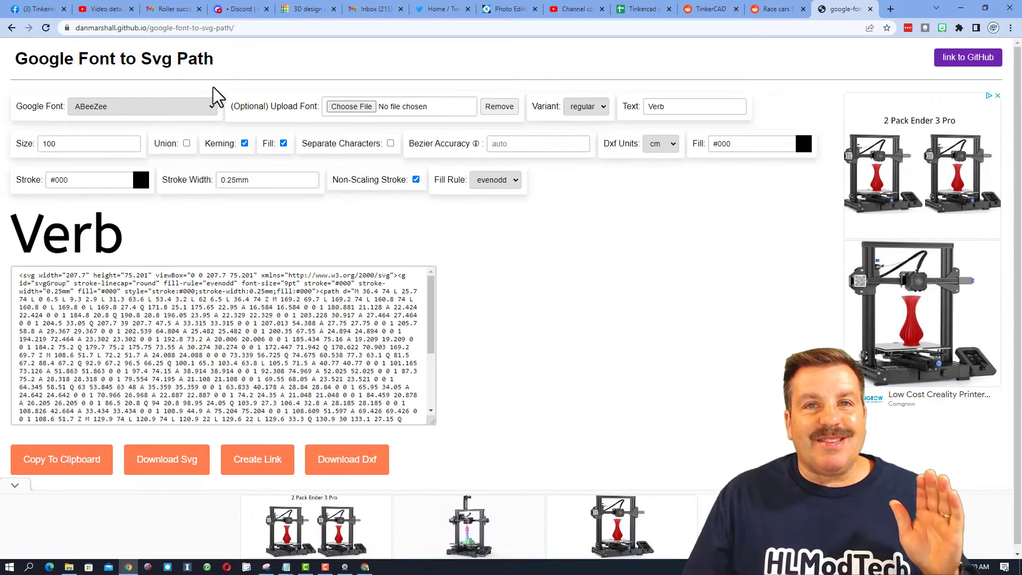
mouse_move(699, 148)
text(HLModTech)
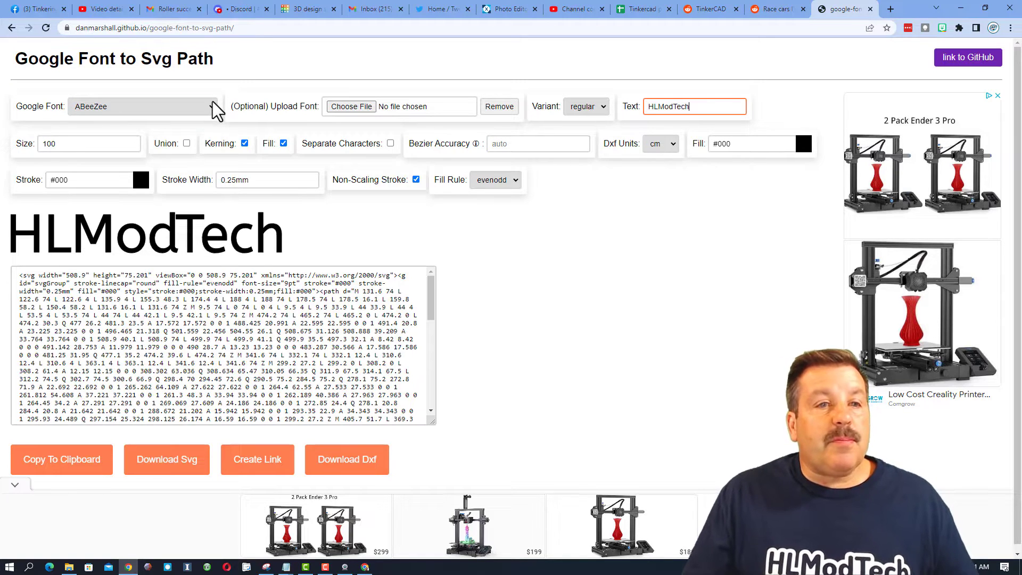
click(142, 105)
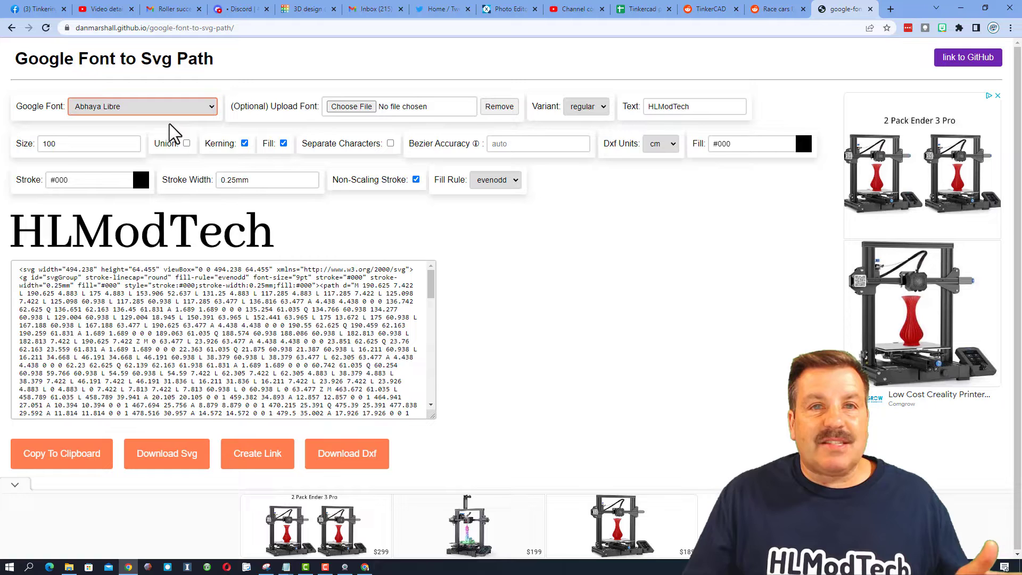
click(142, 106)
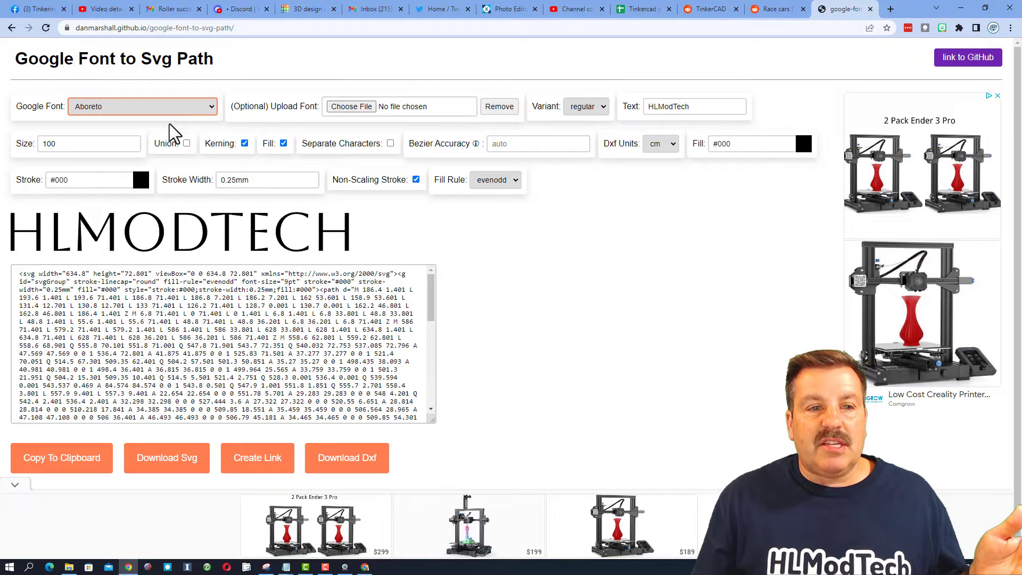
click(142, 106)
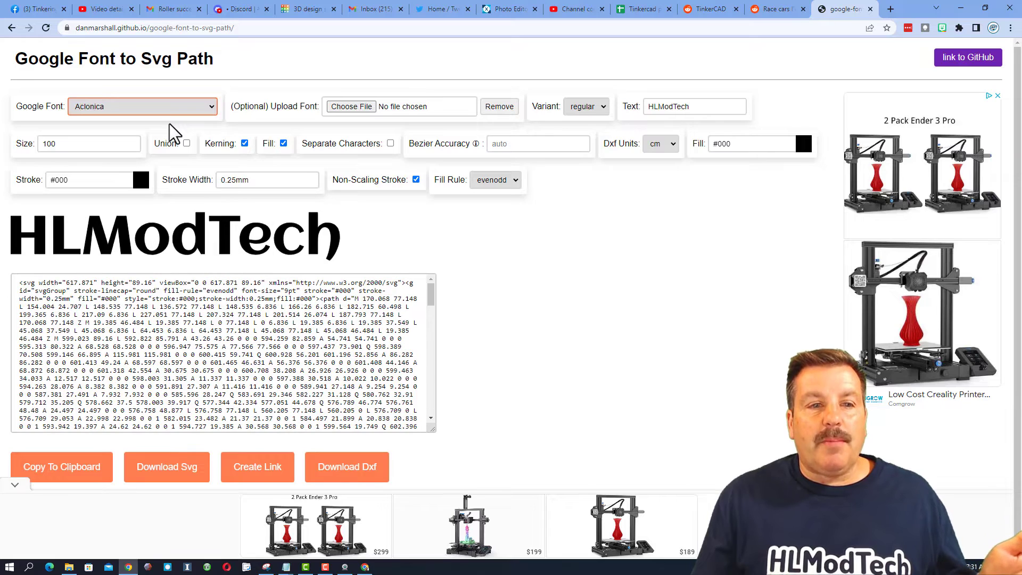
click(142, 105)
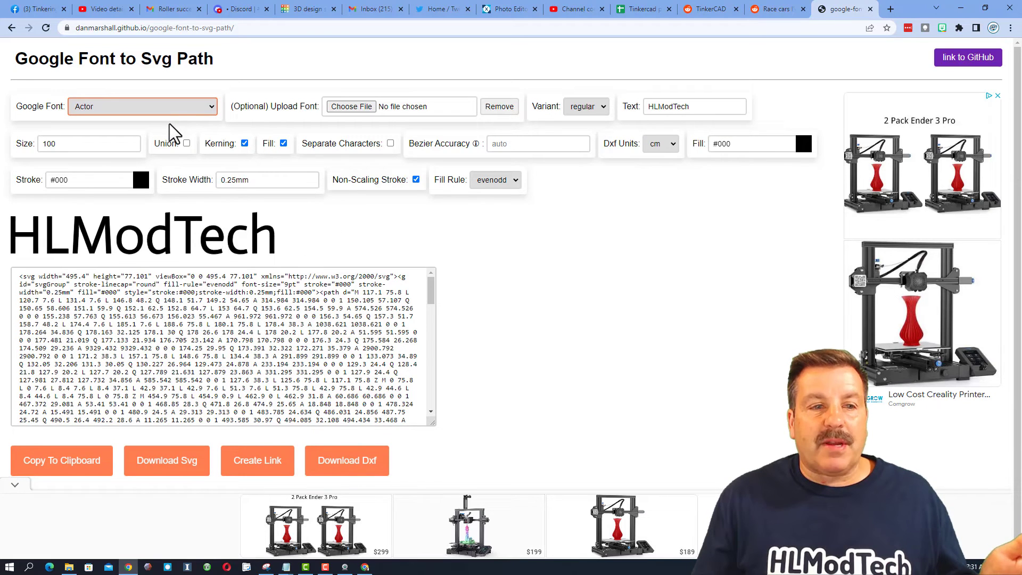
click(142, 105)
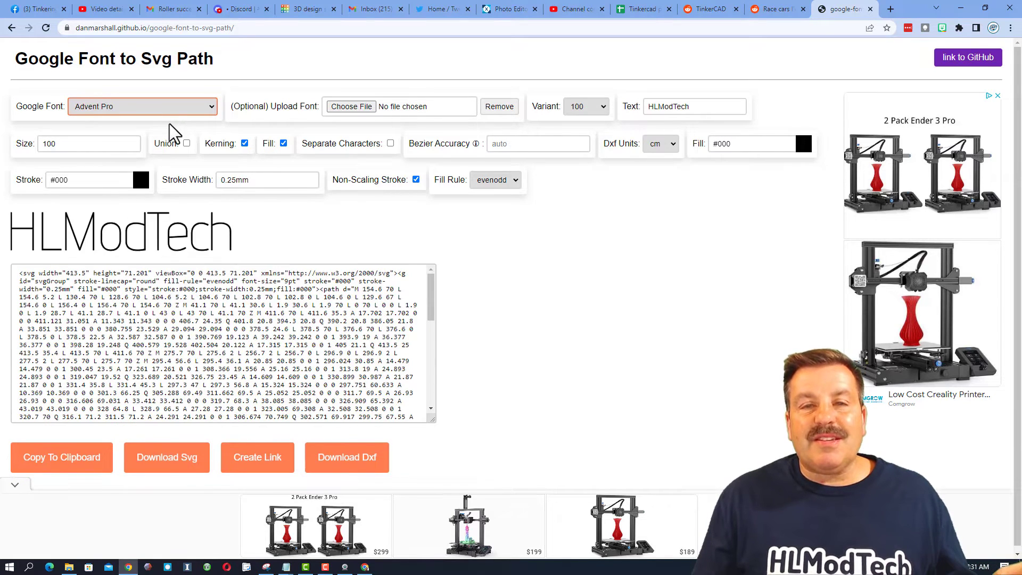
Step through further fonts until HLModTech previews in Alfa Slab One
click(142, 106)
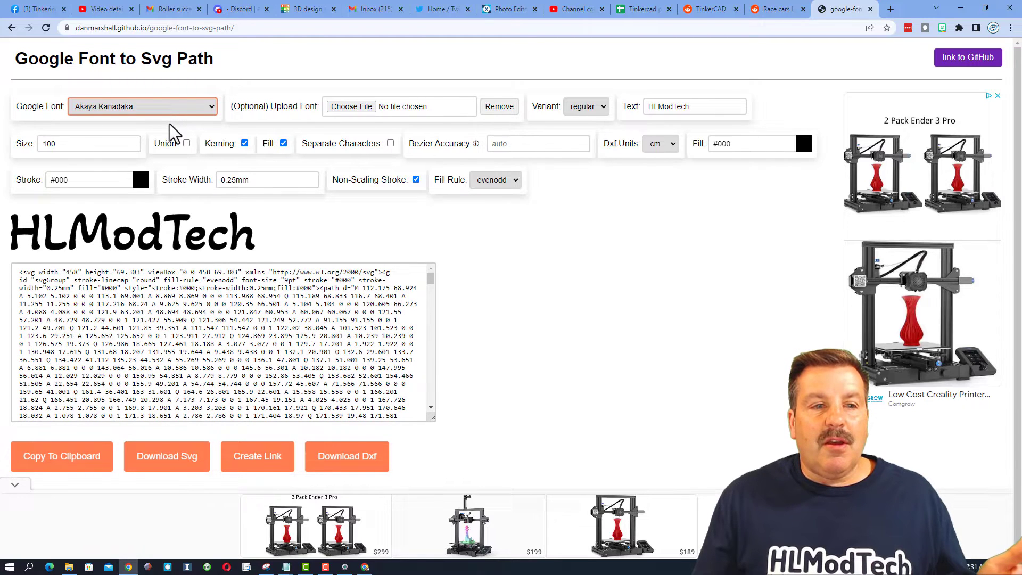
click(142, 107)
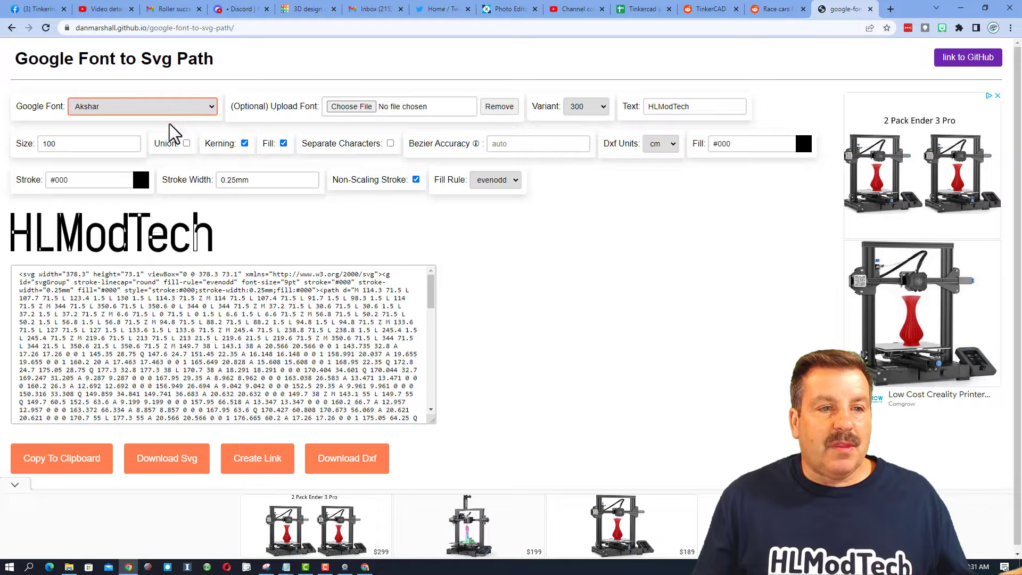
click(142, 106)
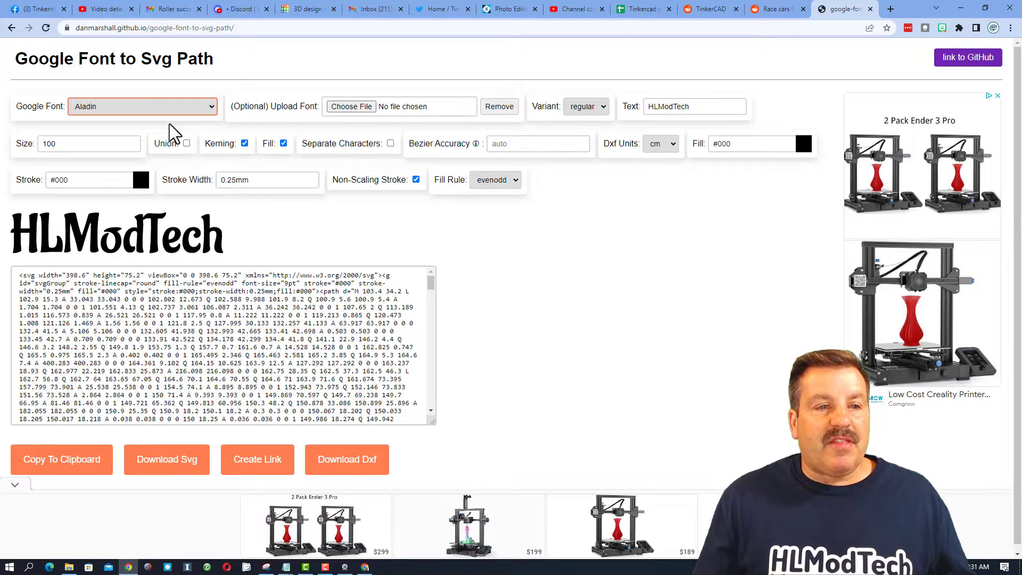
click(142, 106)
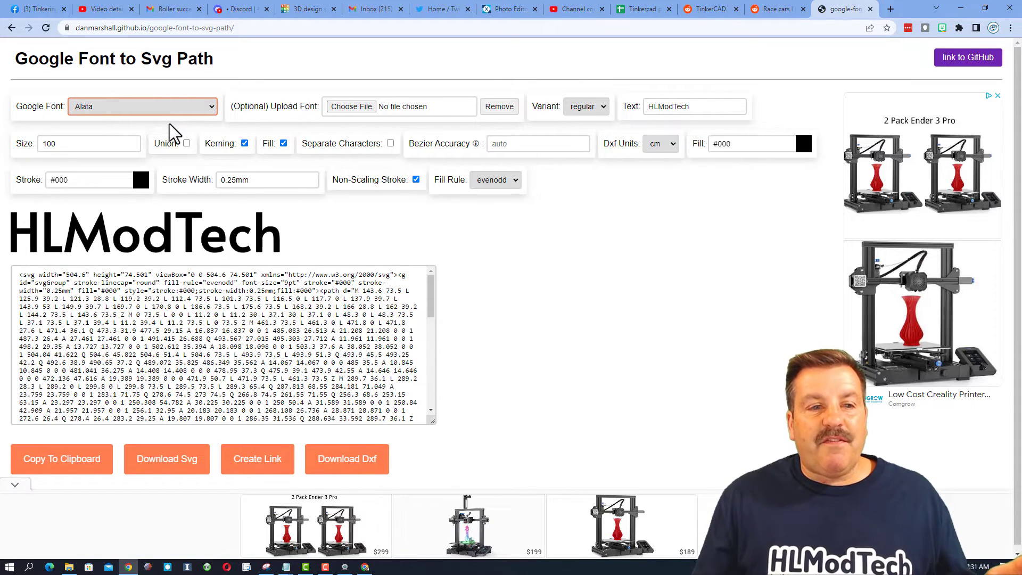
click(143, 106)
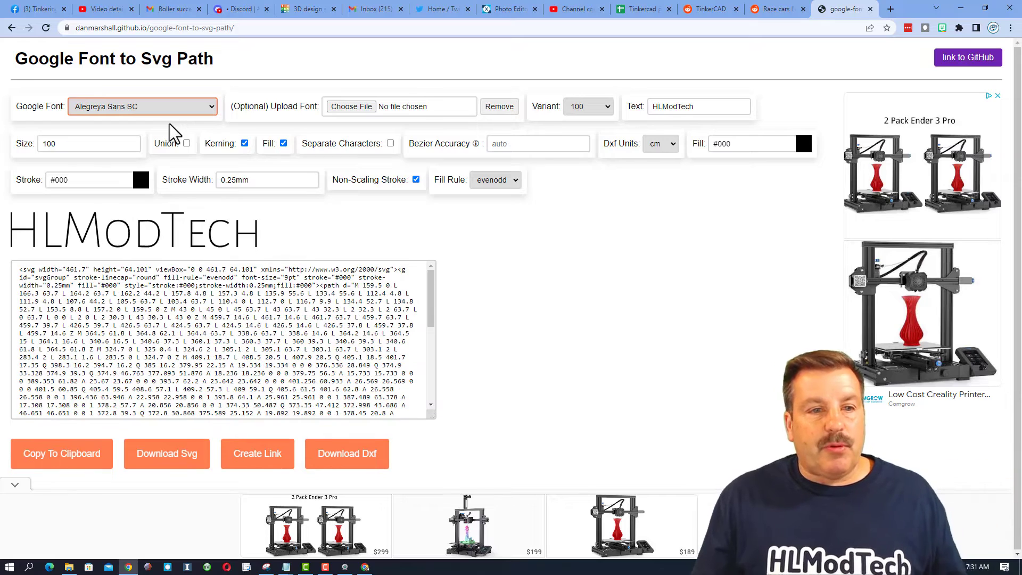
click(142, 107)
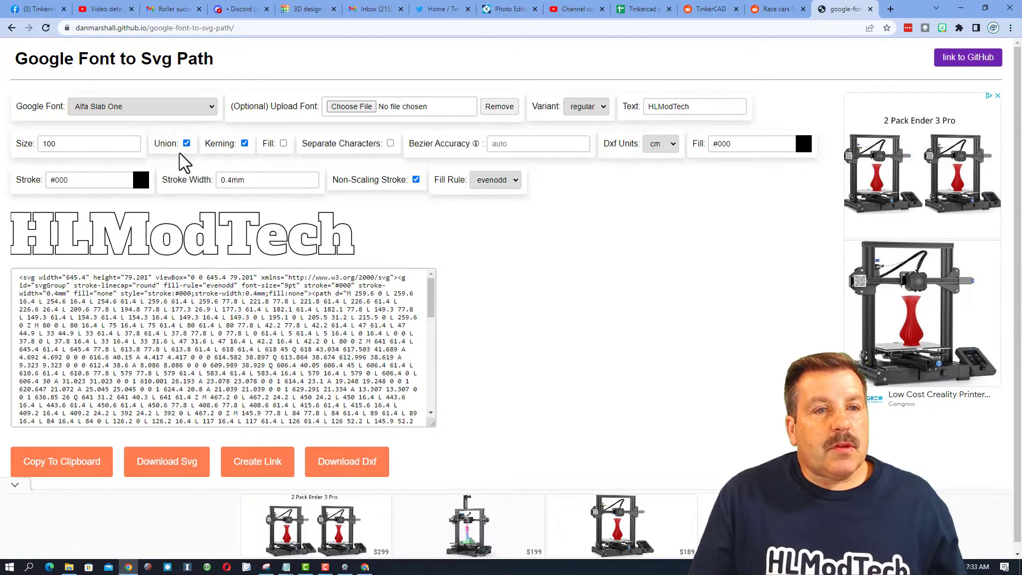
Turn off Union and kerning, set stroke width 0.5mm, and show the text as unfilled outlines
click(282, 144)
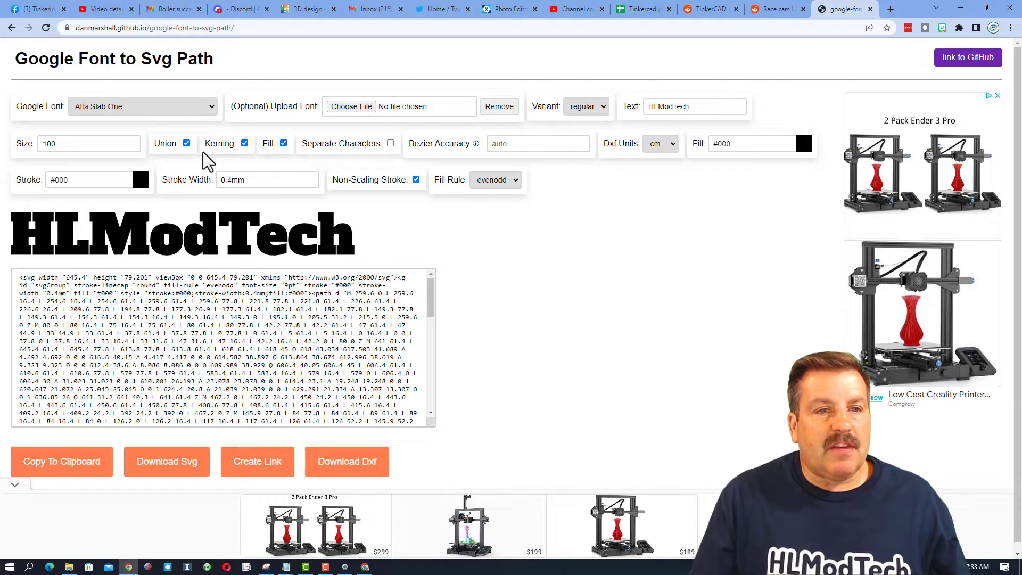
click(186, 144)
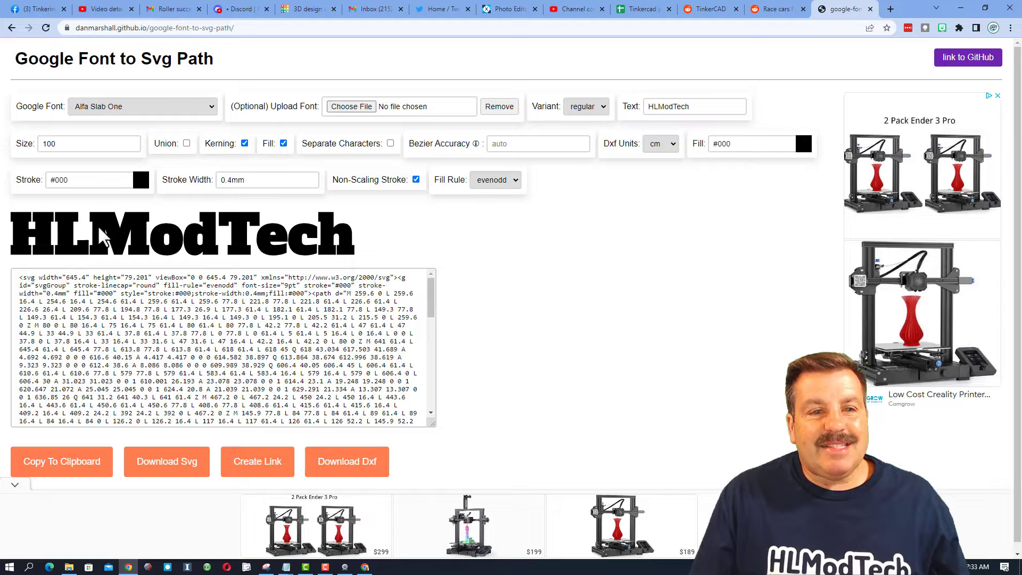
click(245, 143)
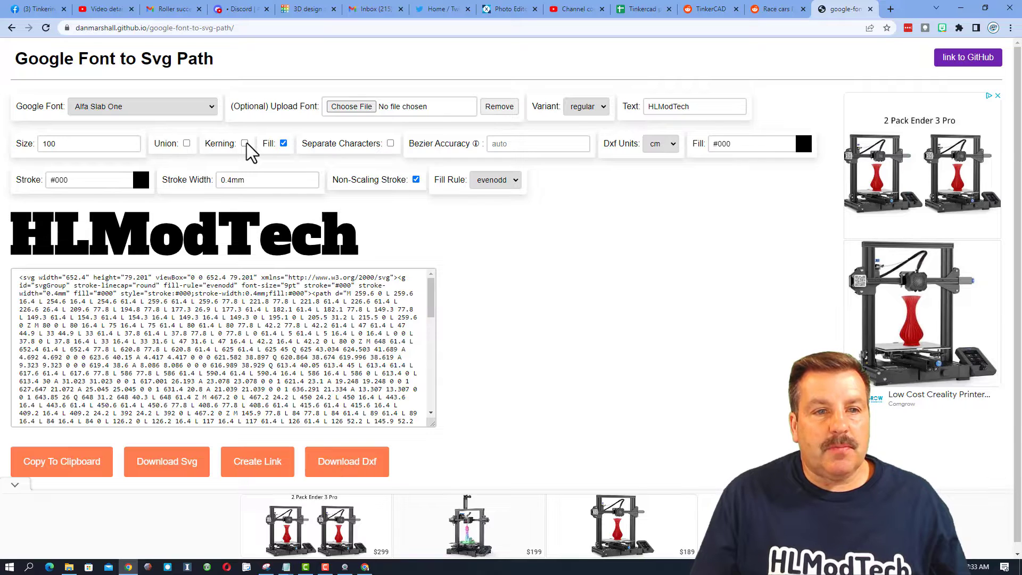
click(245, 143)
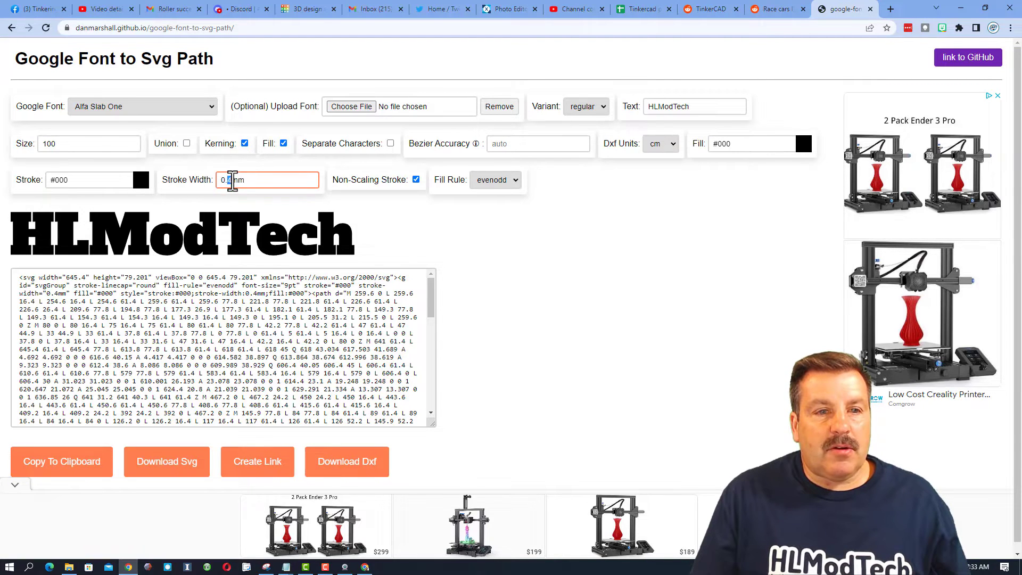
text(0.5mm)
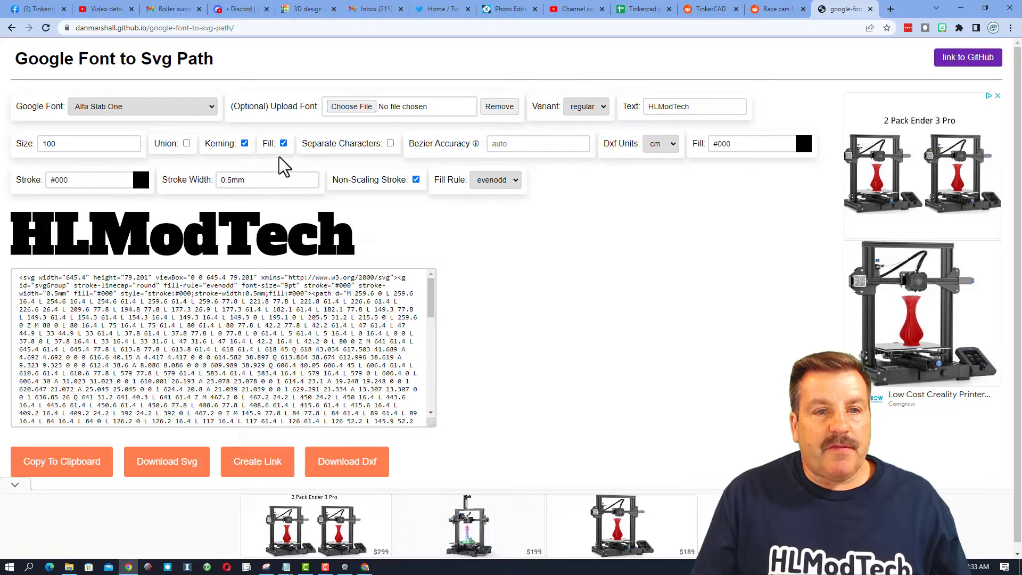
click(282, 144)
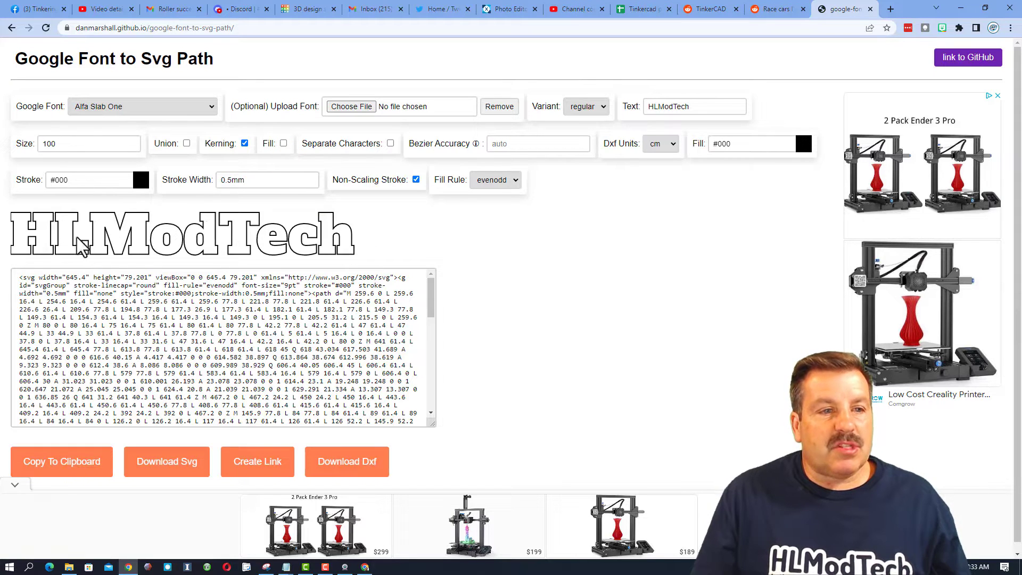
mouse_move(336, 241)
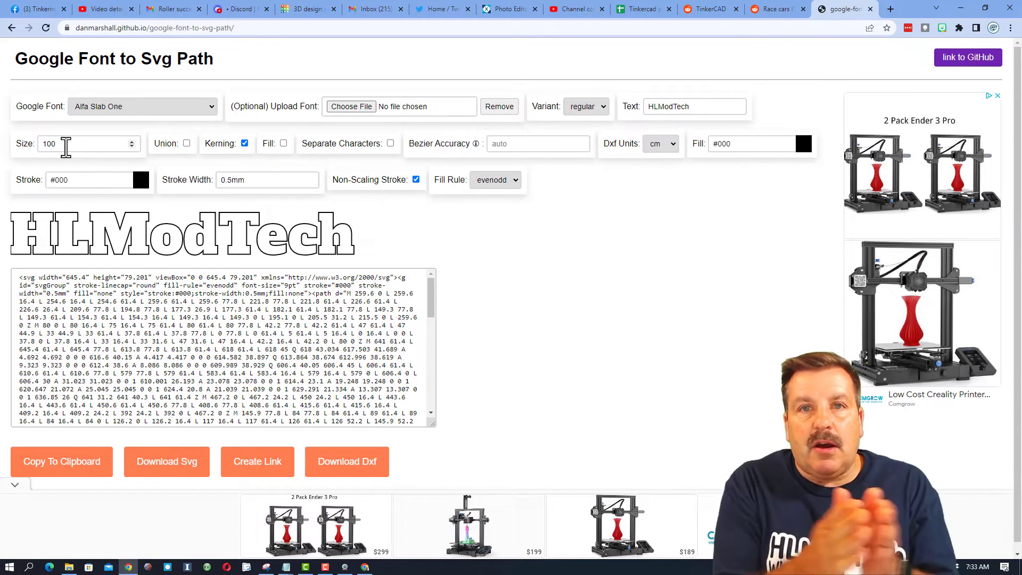
Set the text size to 70
triple_click(65, 143)
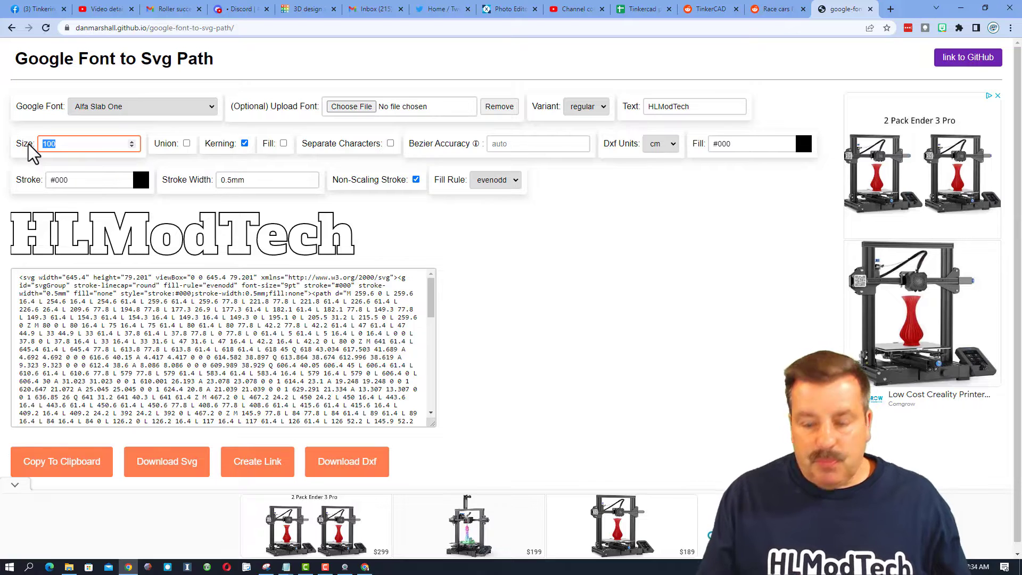
text(70)
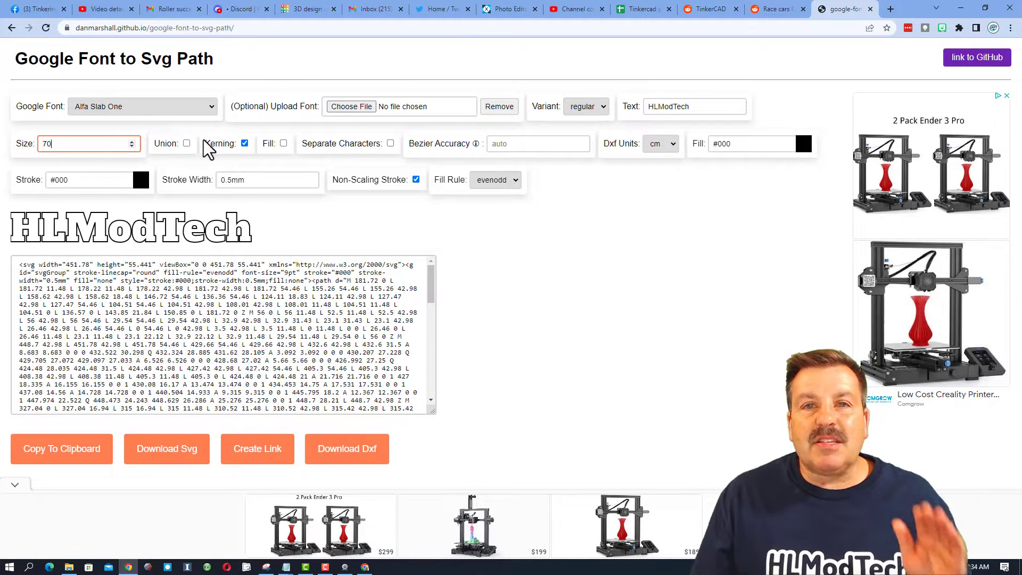
mouse_move(543, 233)
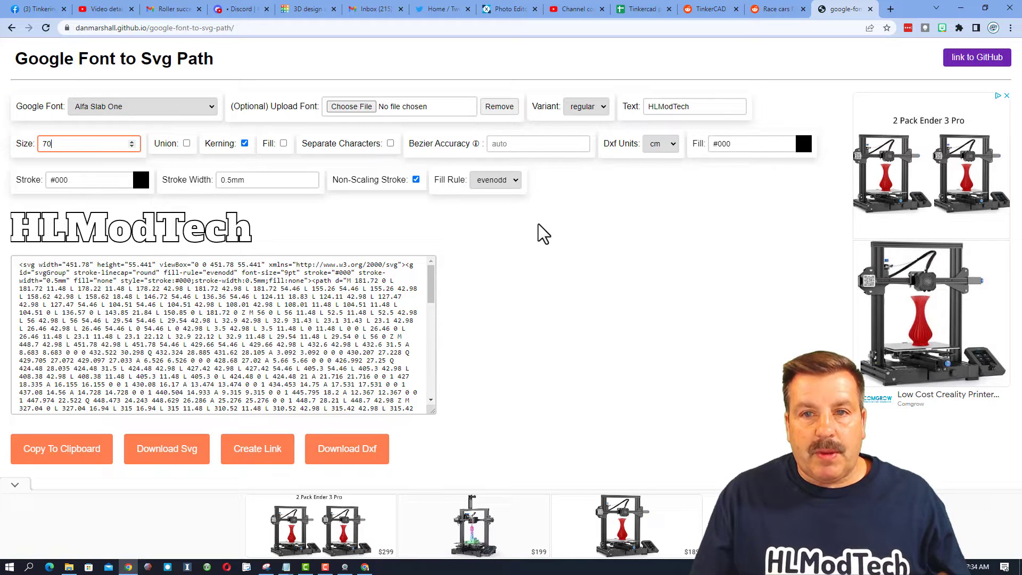
mouse_move(287, 257)
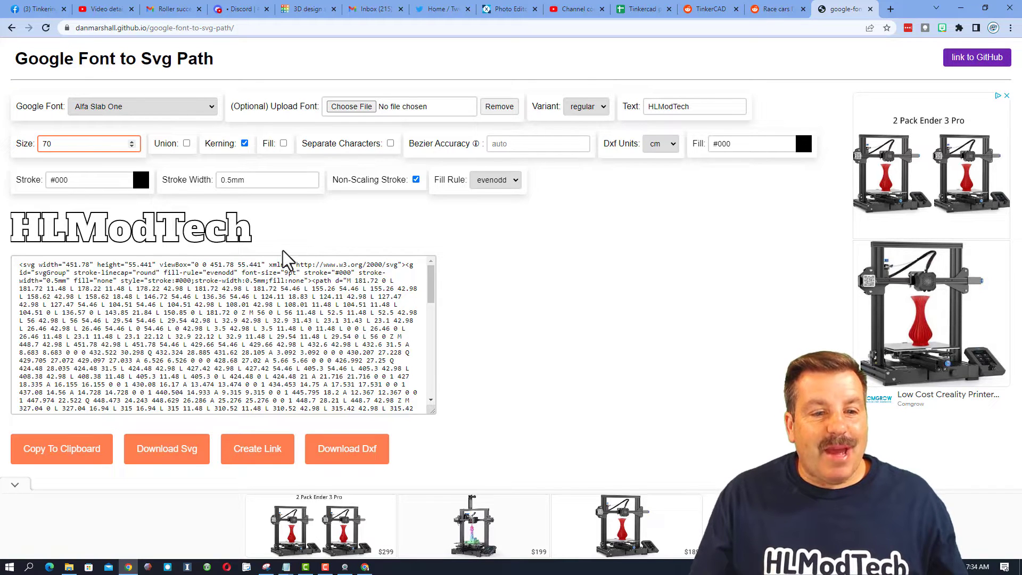
Download the HLModTech outline as an SVG and return to the Tinkercad tab
click(166, 449)
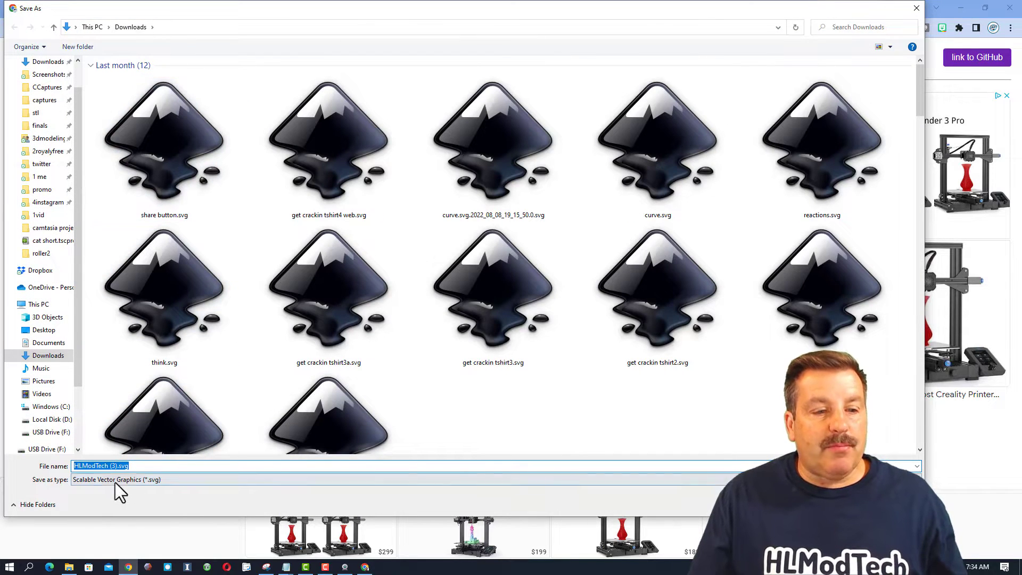
mouse_move(496, 522)
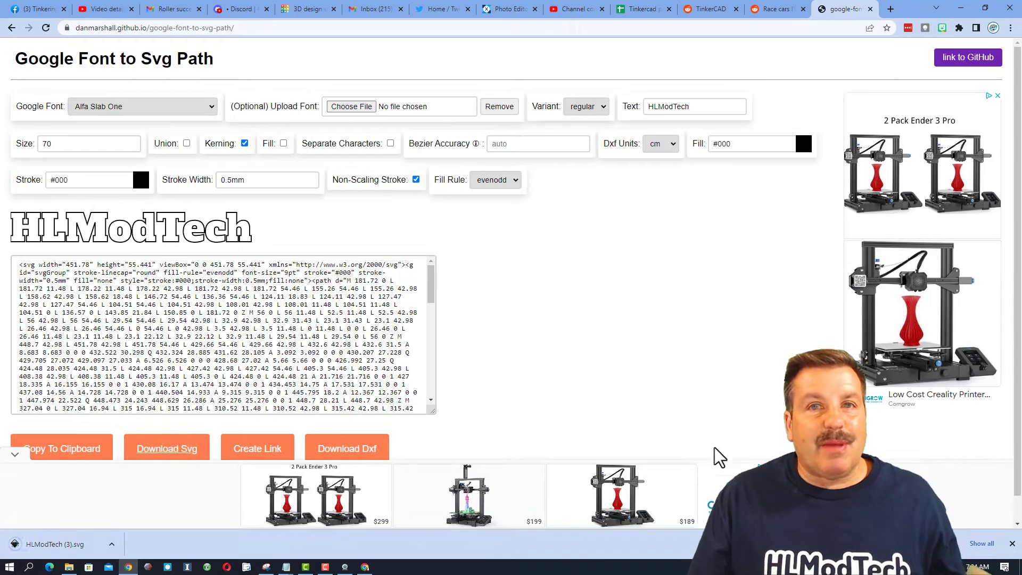
click(307, 9)
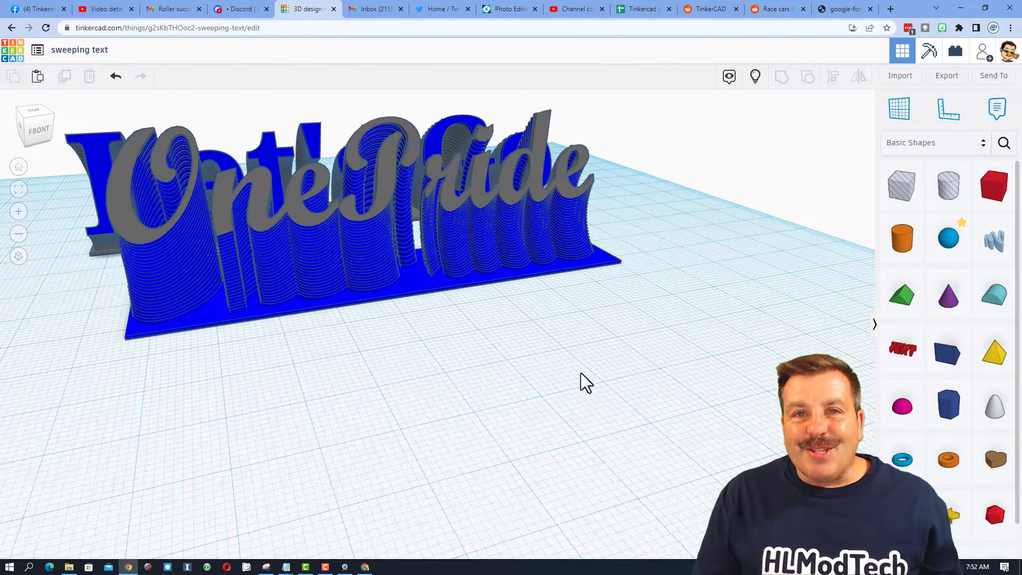
mouse_move(900, 85)
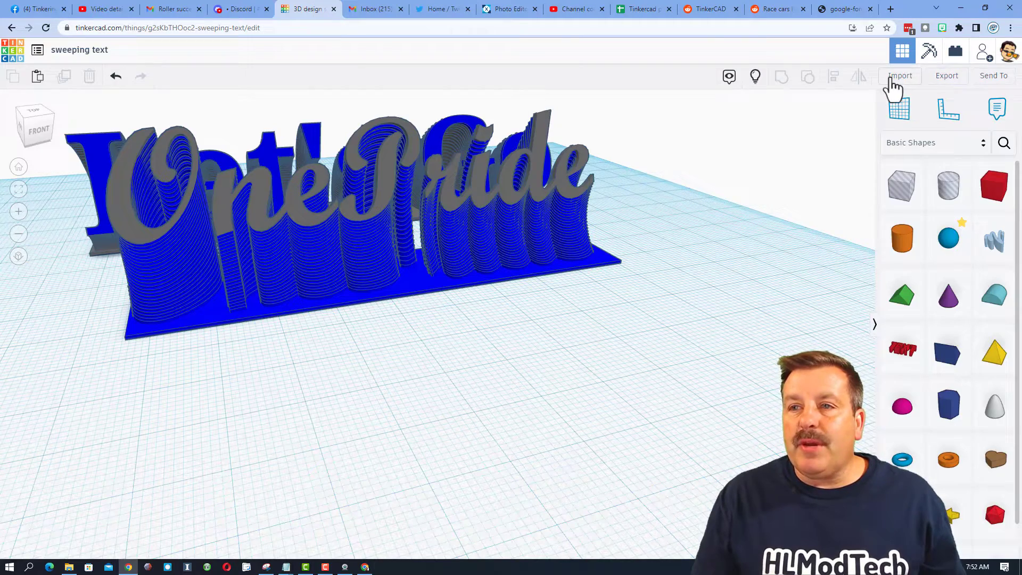
Import the HLModTech SVG centered on its art at width 70
click(901, 75)
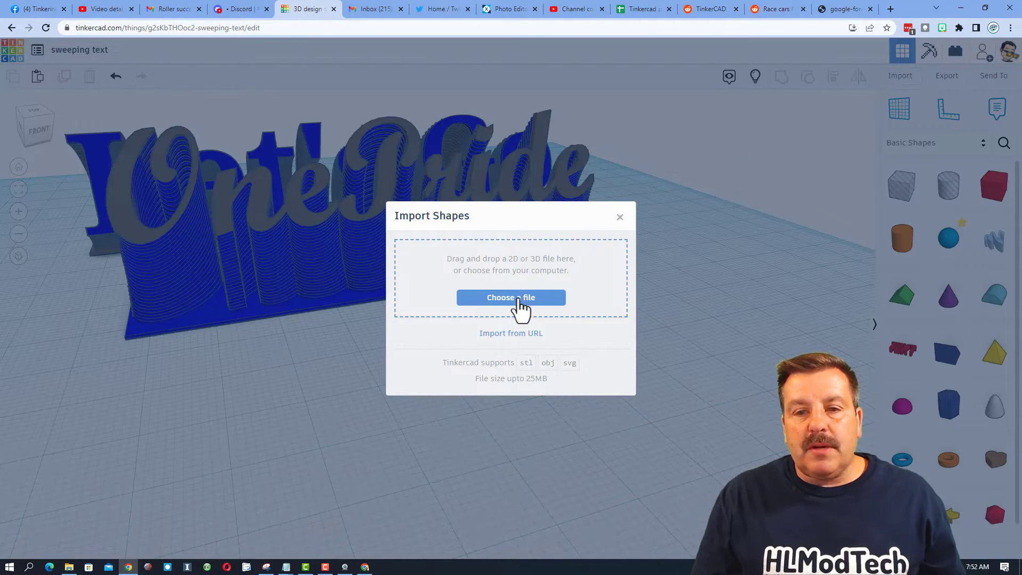
click(511, 297)
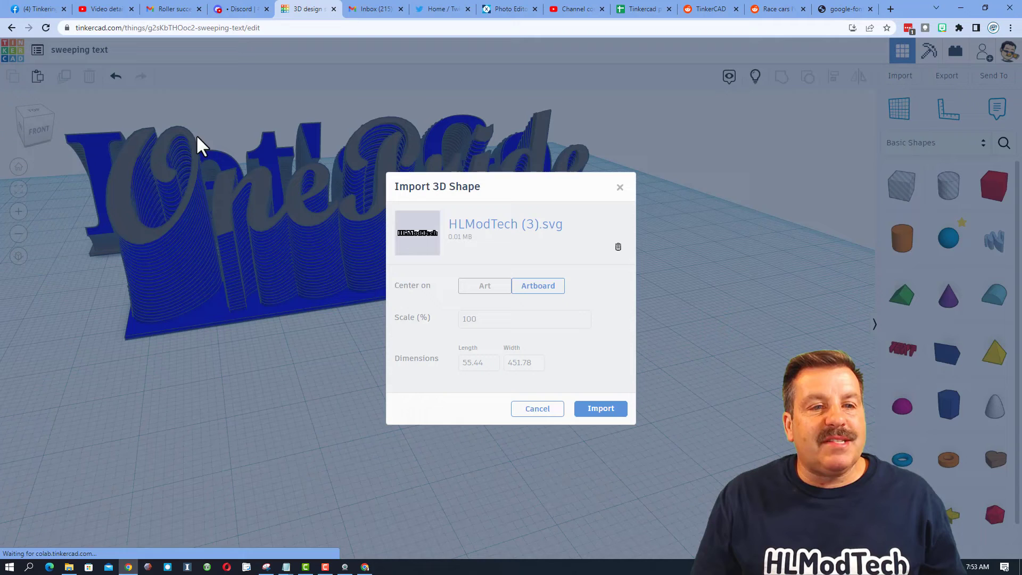
click(484, 285)
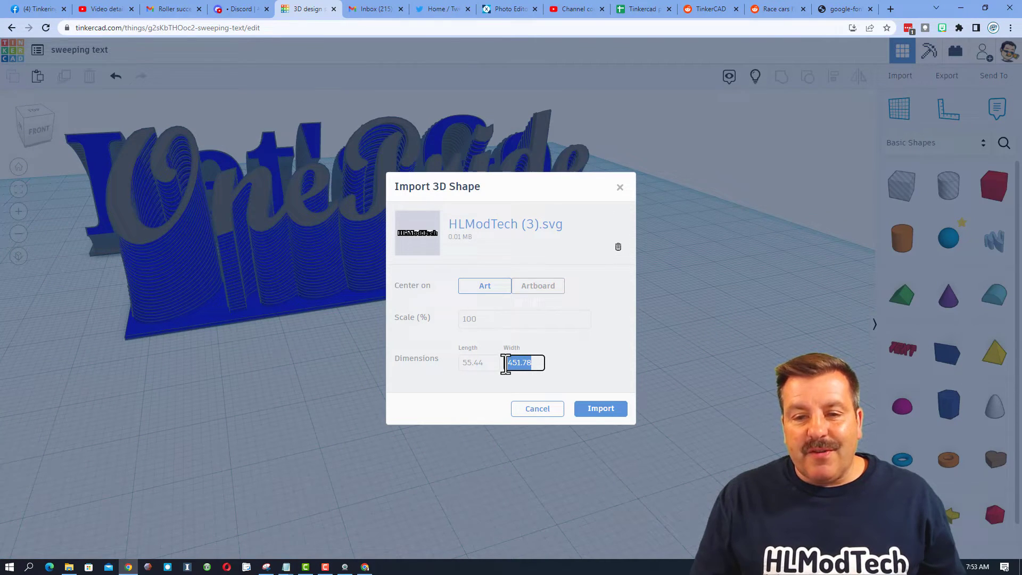
text(70)
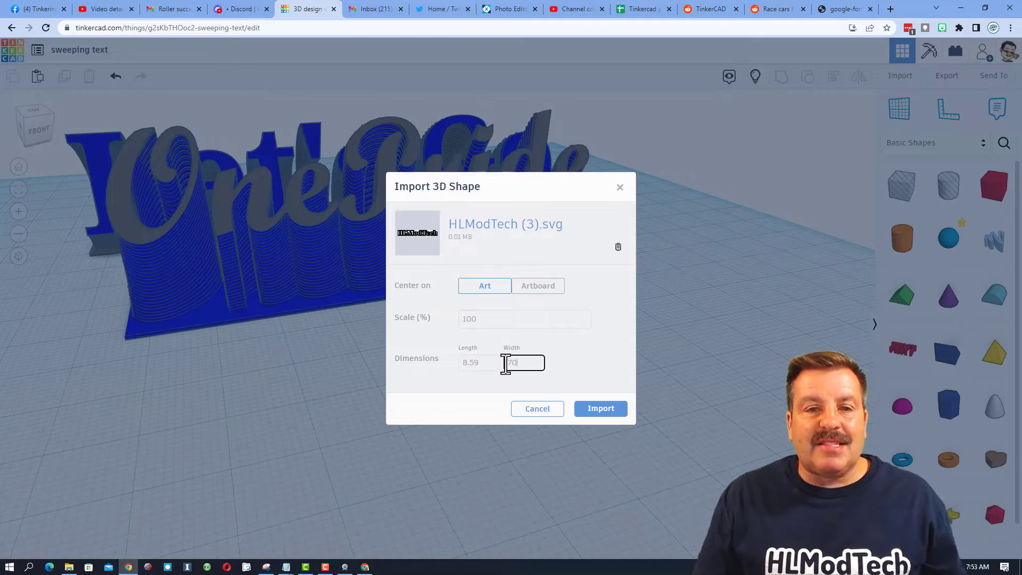
mouse_move(600, 408)
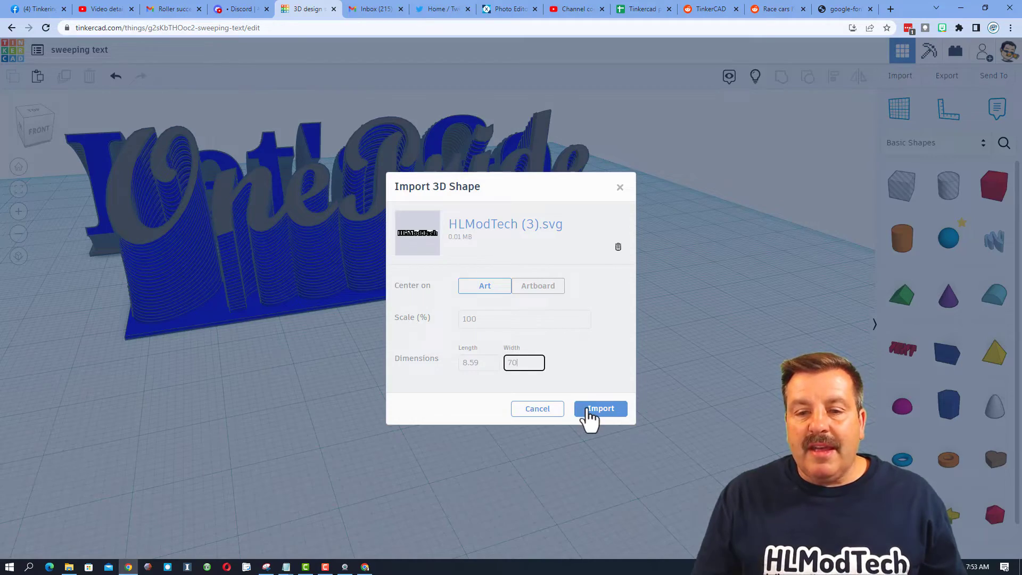
click(598, 408)
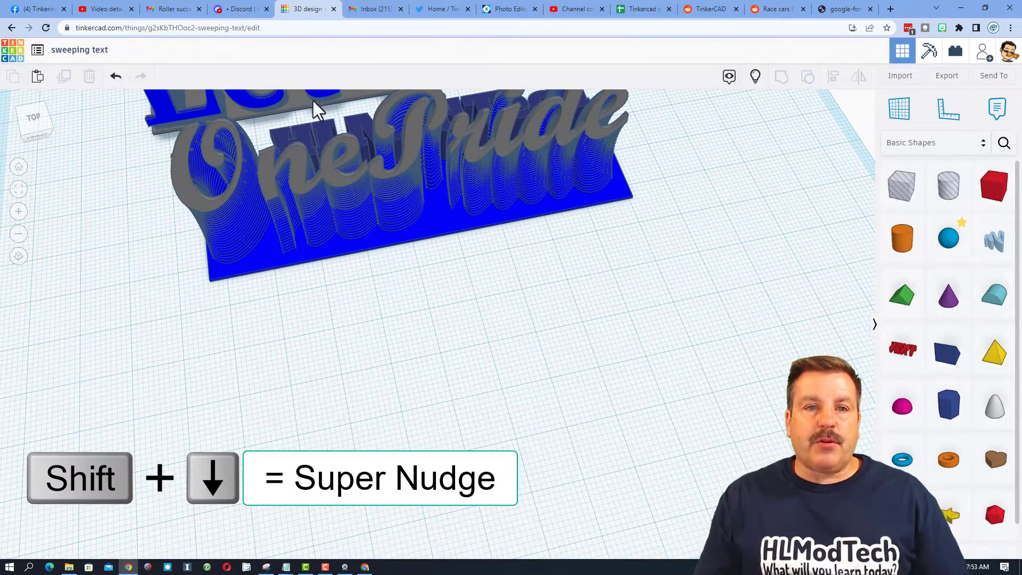
Flatten the imported text to 0.75 high, duplicate it and nudge the copy toward the front
click(325, 137)
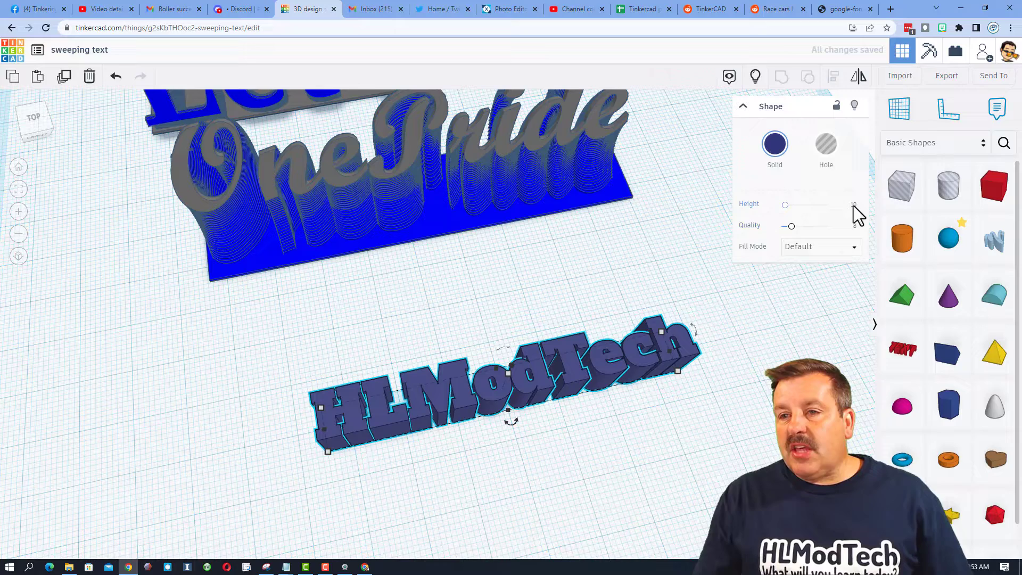
click(848, 204)
text(0.75)
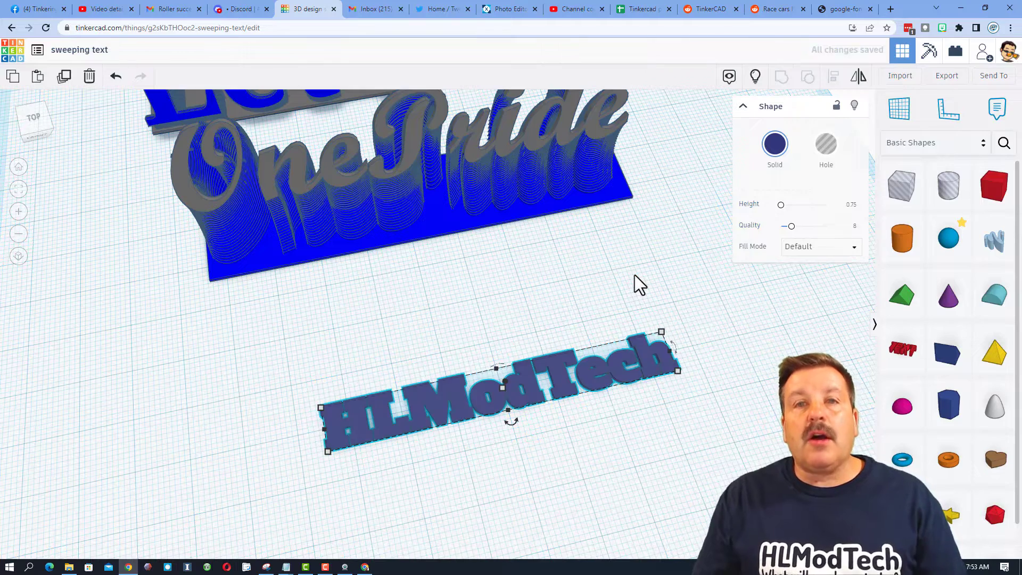
key(ctrl+d)
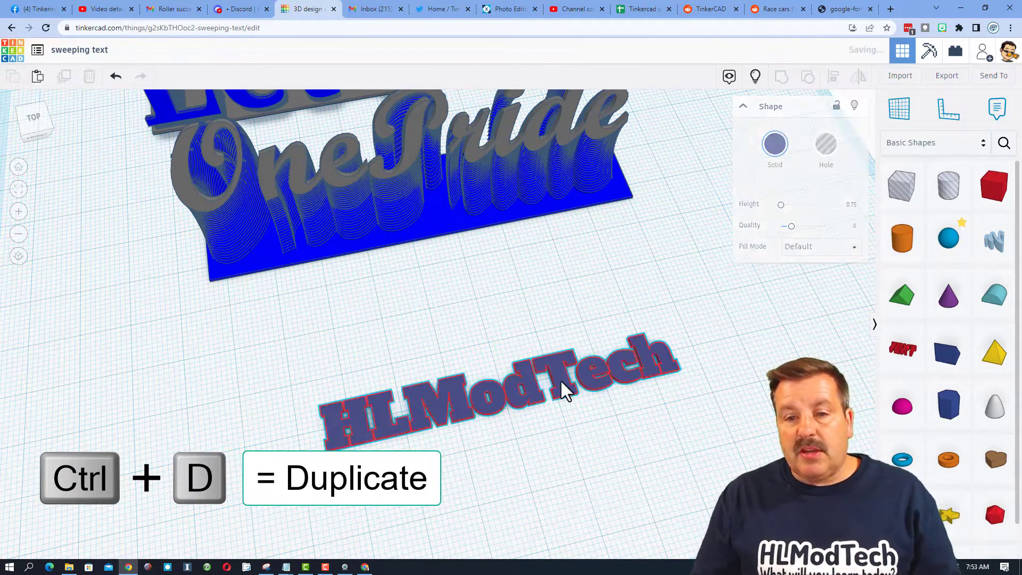
key(ctrl+d)
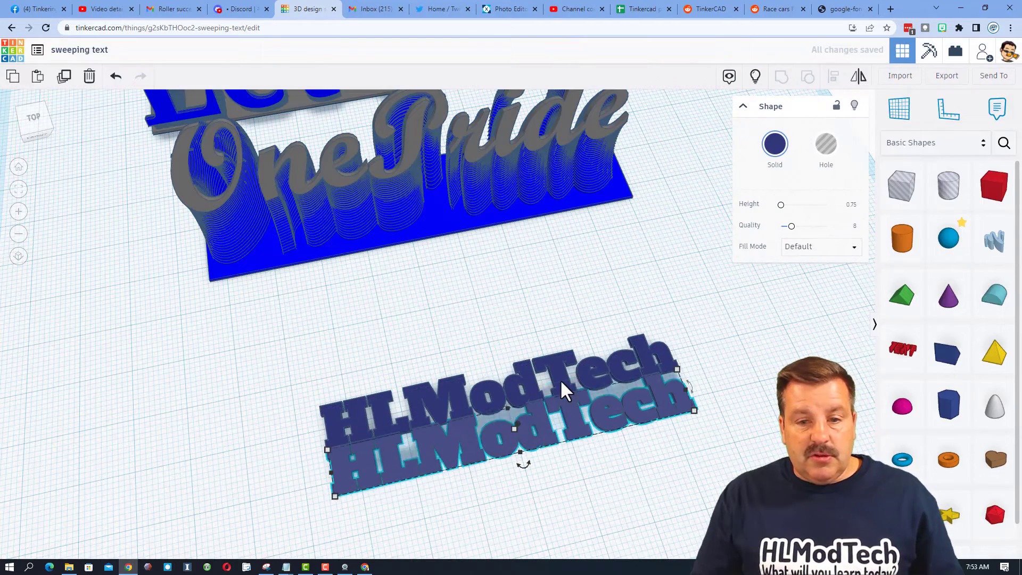
key(shift+down)
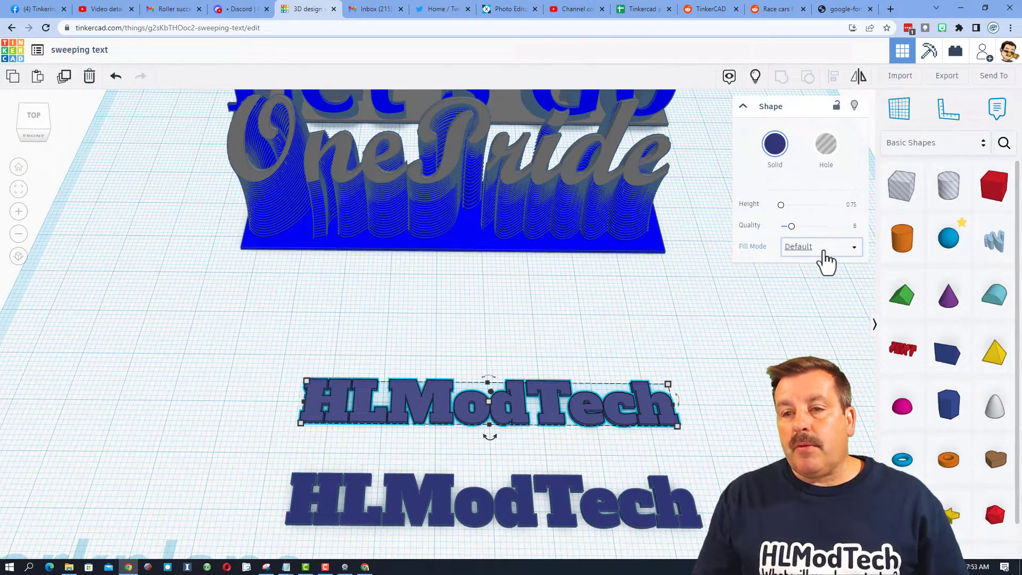
Set one copy's Fill Mode to Outer Line, width 2, with rounded corners
click(820, 246)
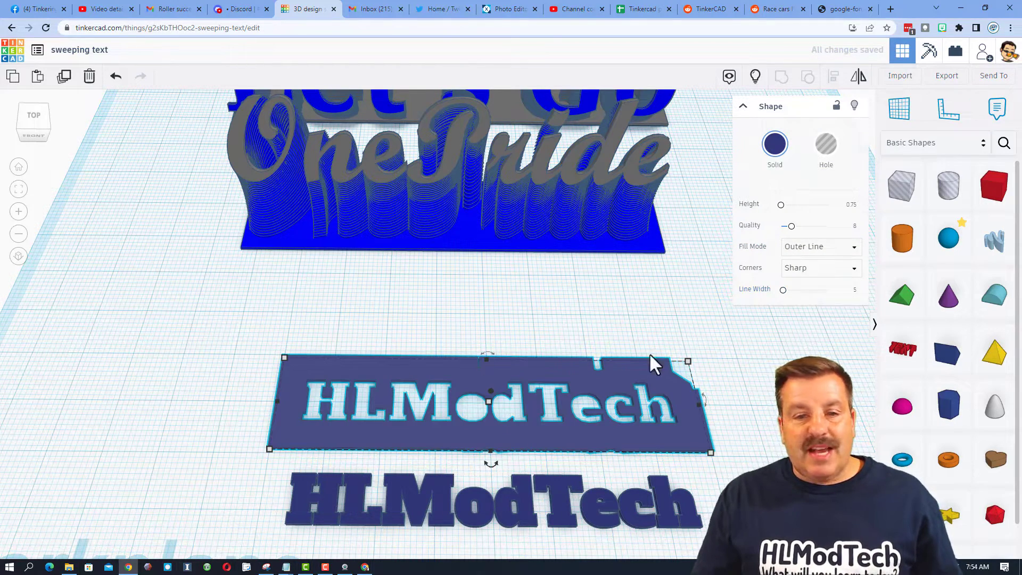
mouse_move(860, 300)
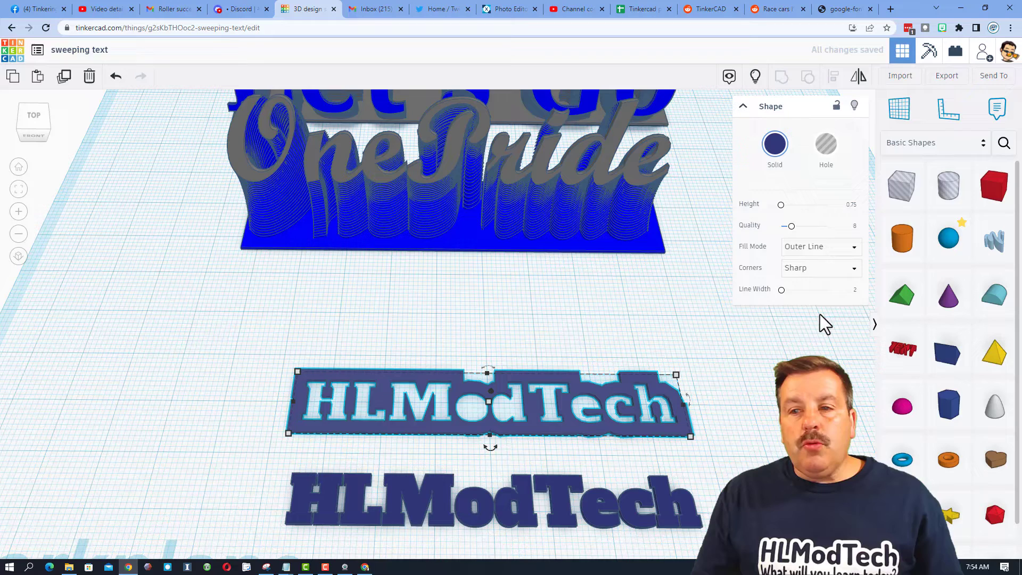
click(820, 267)
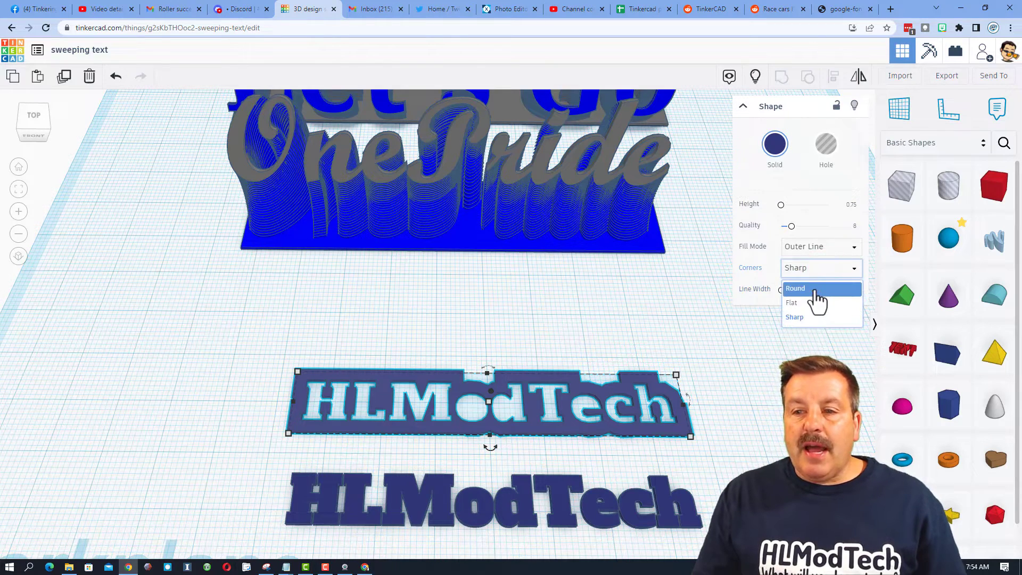
click(795, 288)
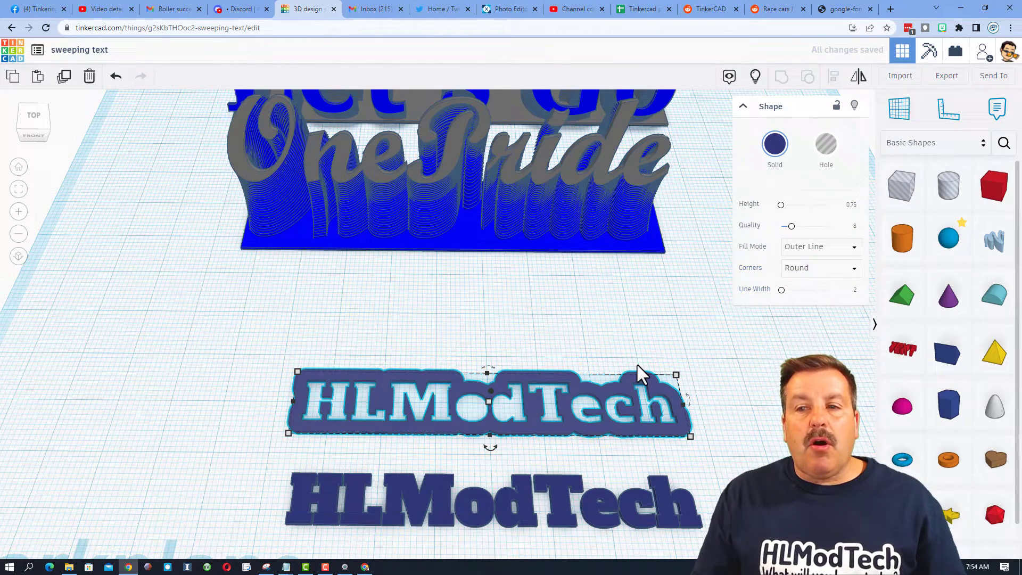
mouse_move(486, 398)
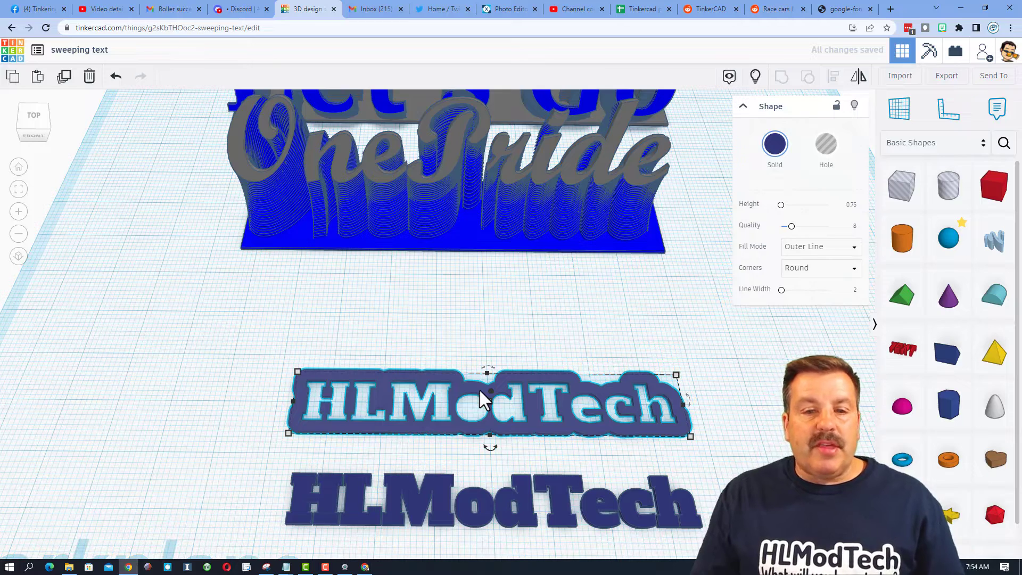
mouse_move(384, 421)
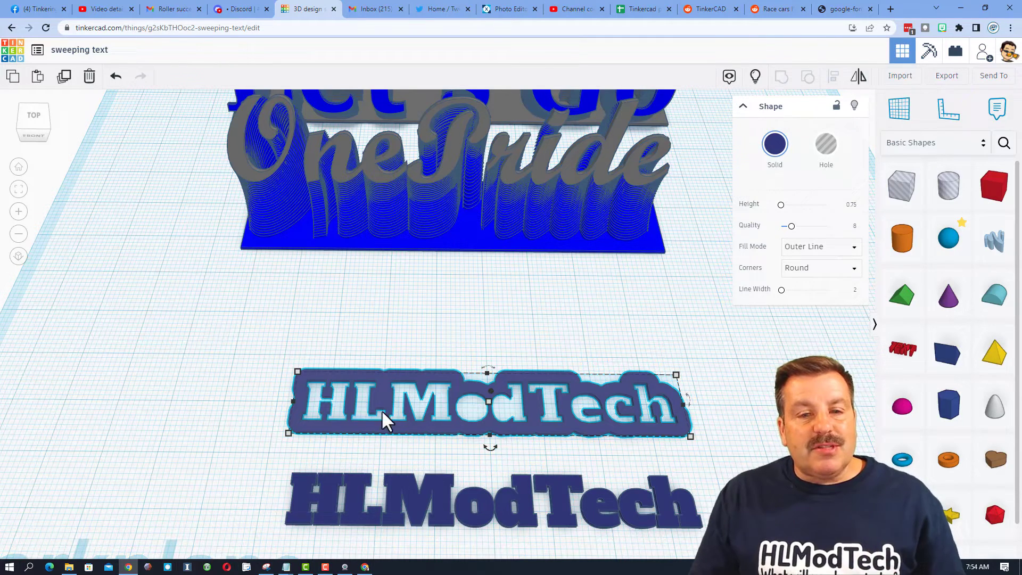
click(450, 347)
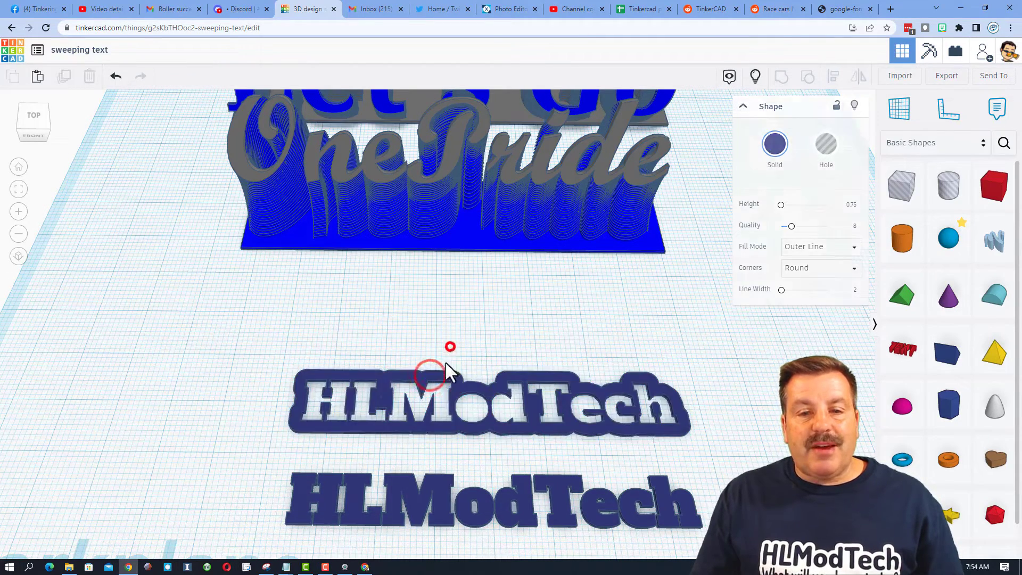
Switch the outlined copy's Fill Mode to Silhouette, making a solid letter-shaped plate
click(449, 401)
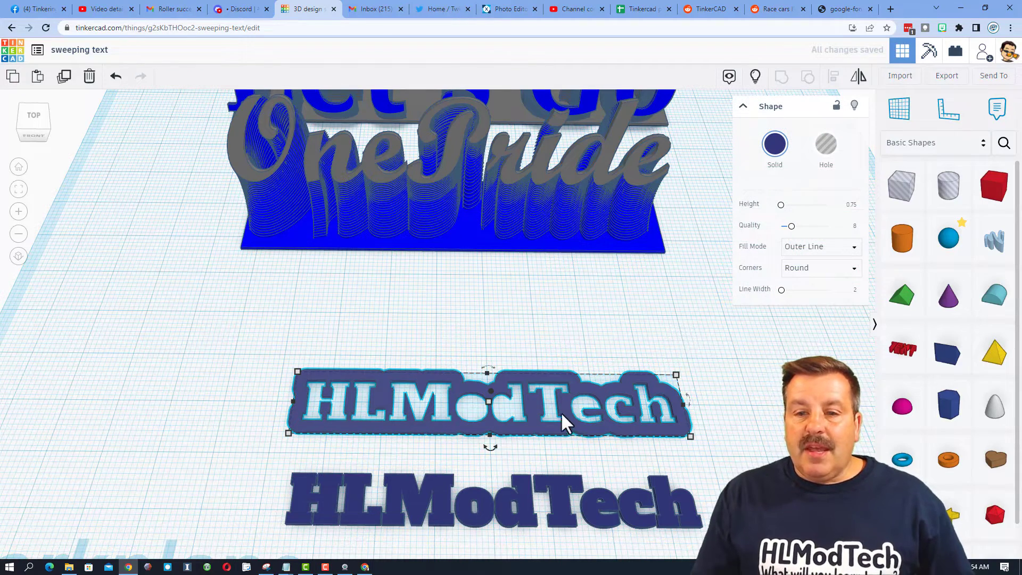
click(820, 246)
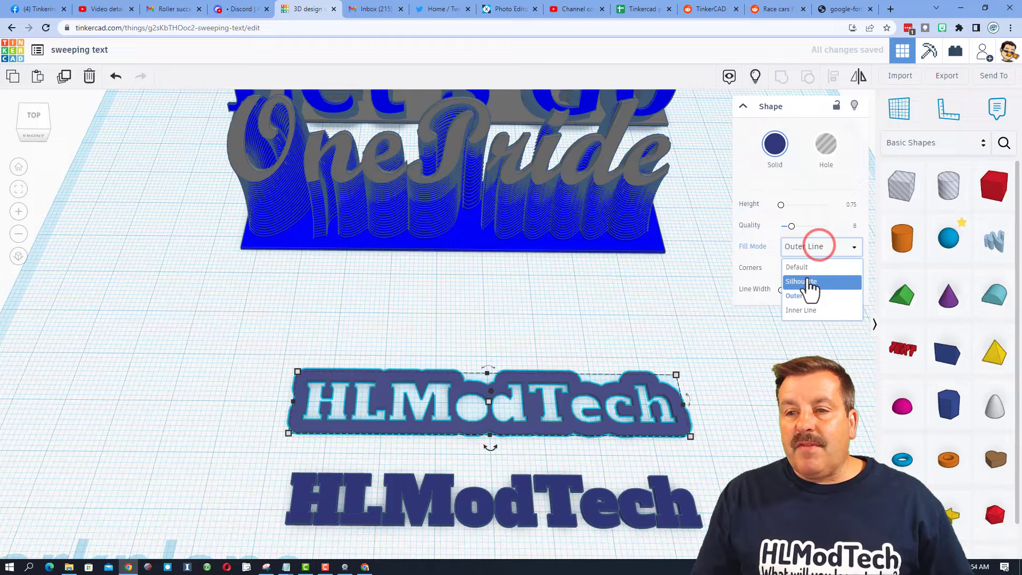
click(803, 281)
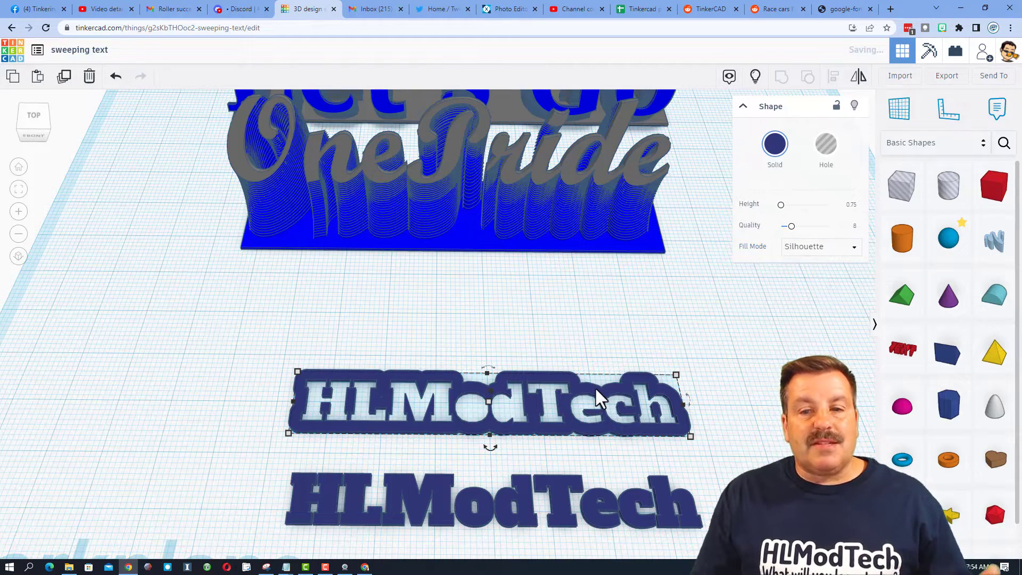
mouse_move(710, 391)
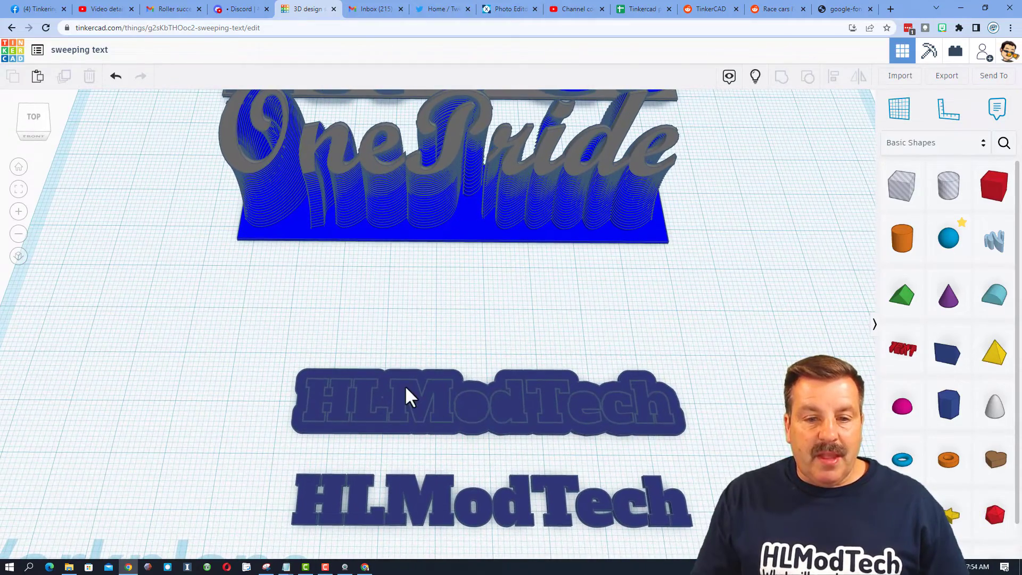
mouse_move(411, 417)
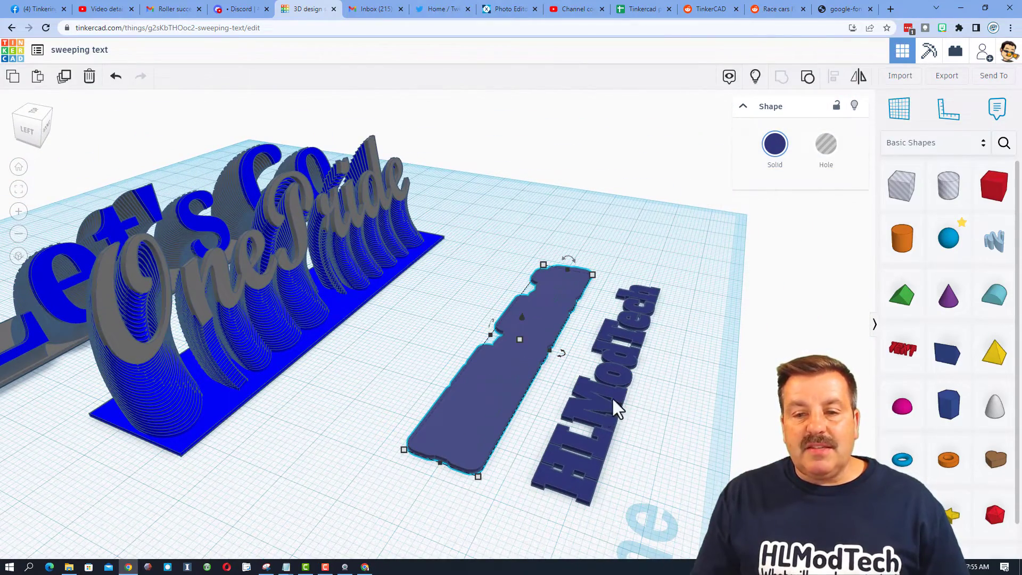
mouse_move(462, 391)
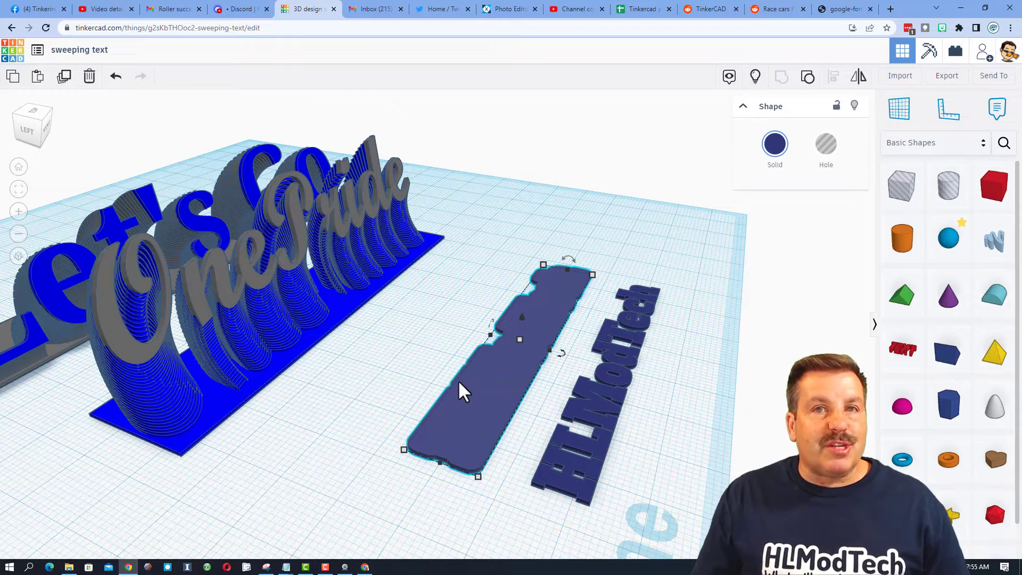
Keep the snap grid at 0.25 mm and duplicate the silhouette plate
click(505, 398)
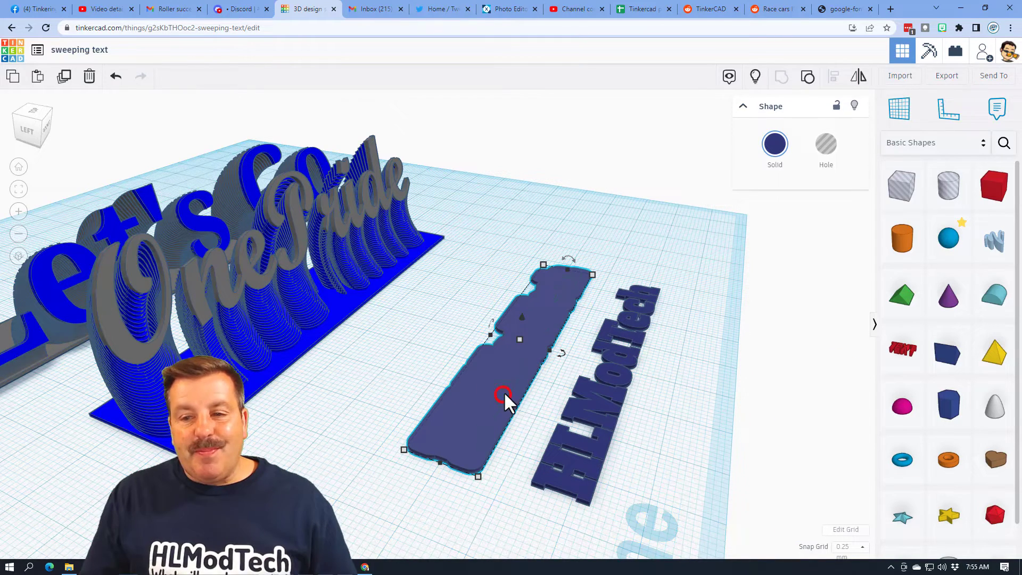
click(850, 547)
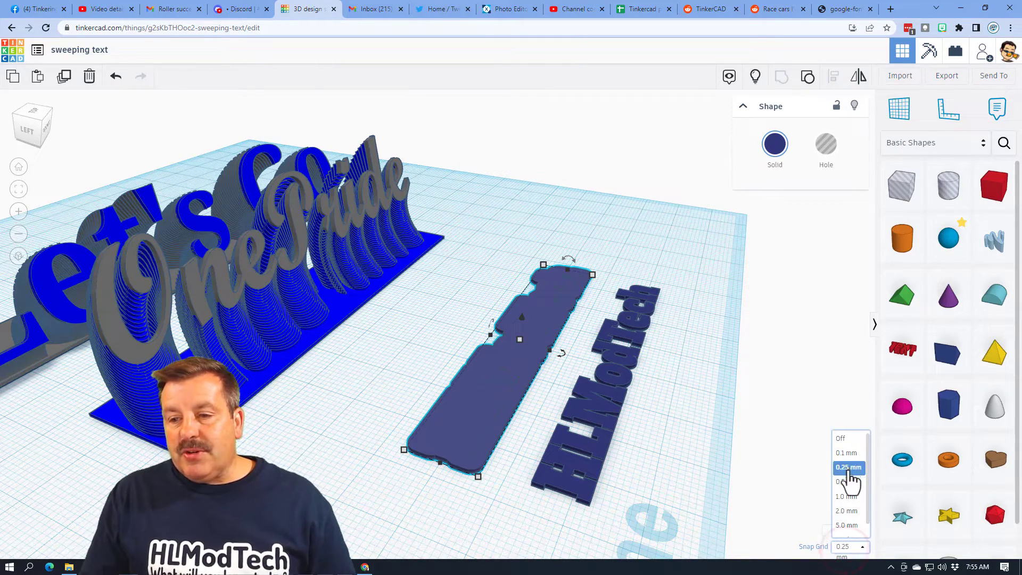
click(848, 467)
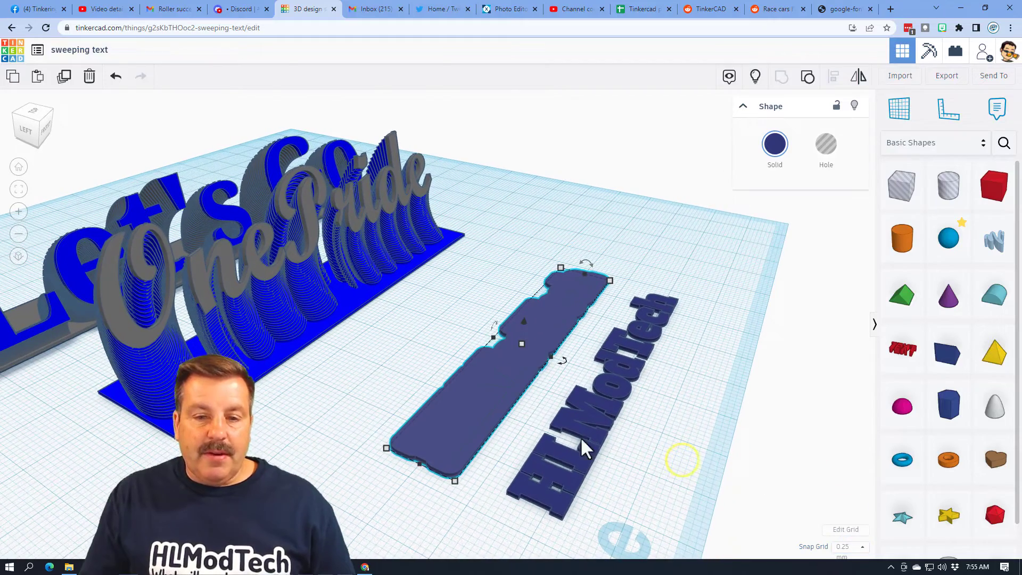
key(ctrl+d)
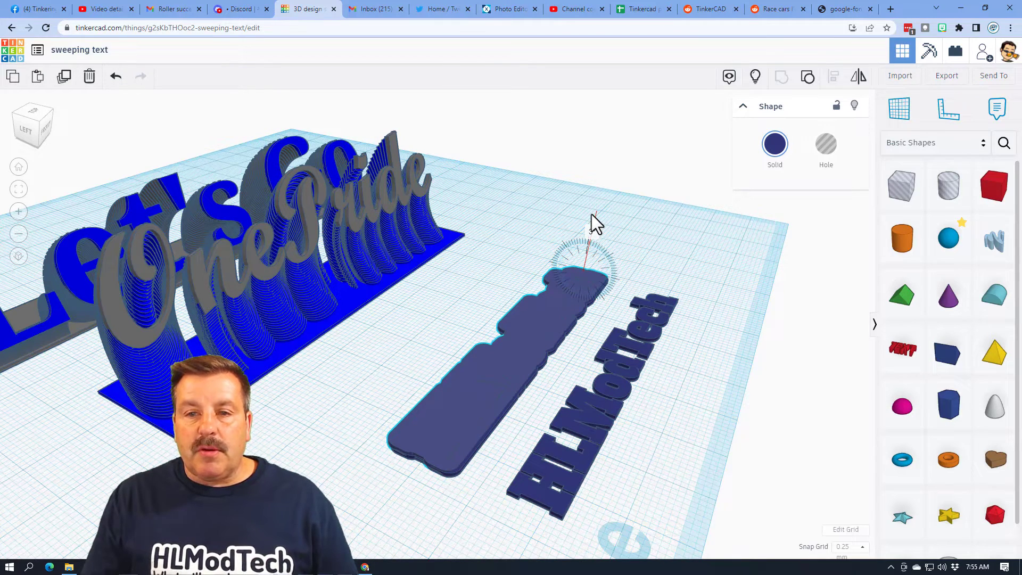
Tilt the plate slightly and repeat Ctrl+D so each copy stacks with the same tilt
click(489, 358)
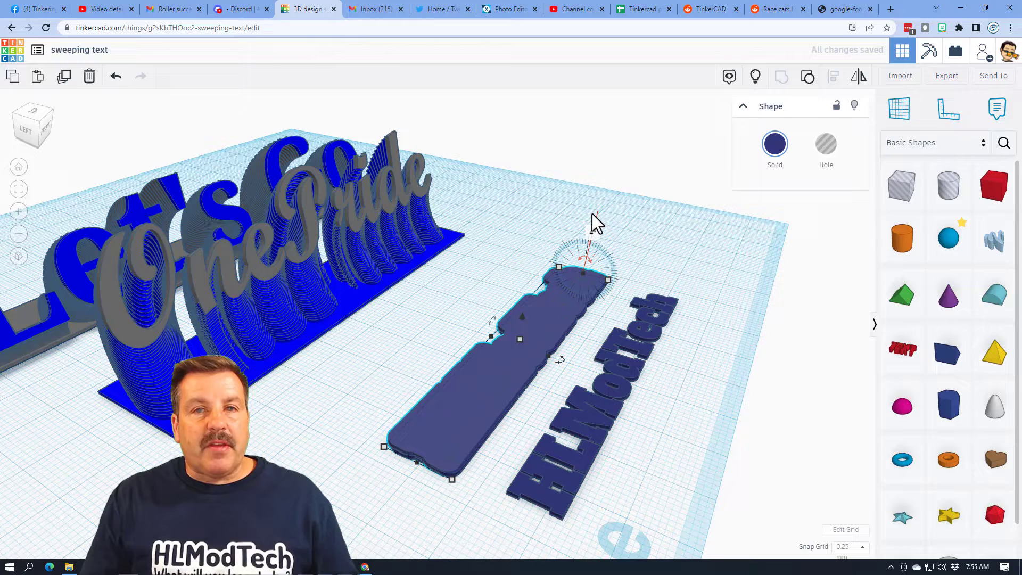
key(ctrl+d)
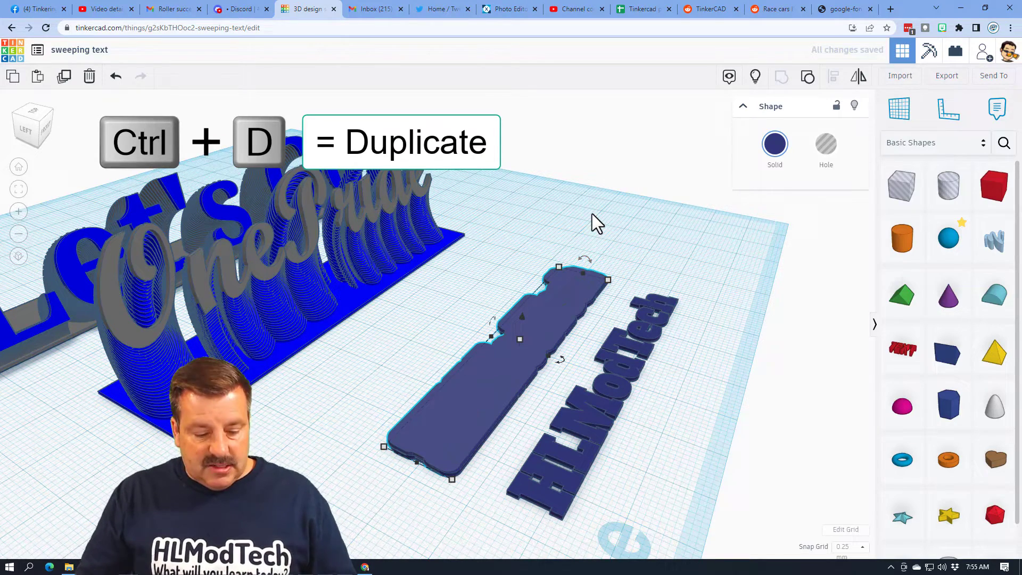
key(ctrl+d)
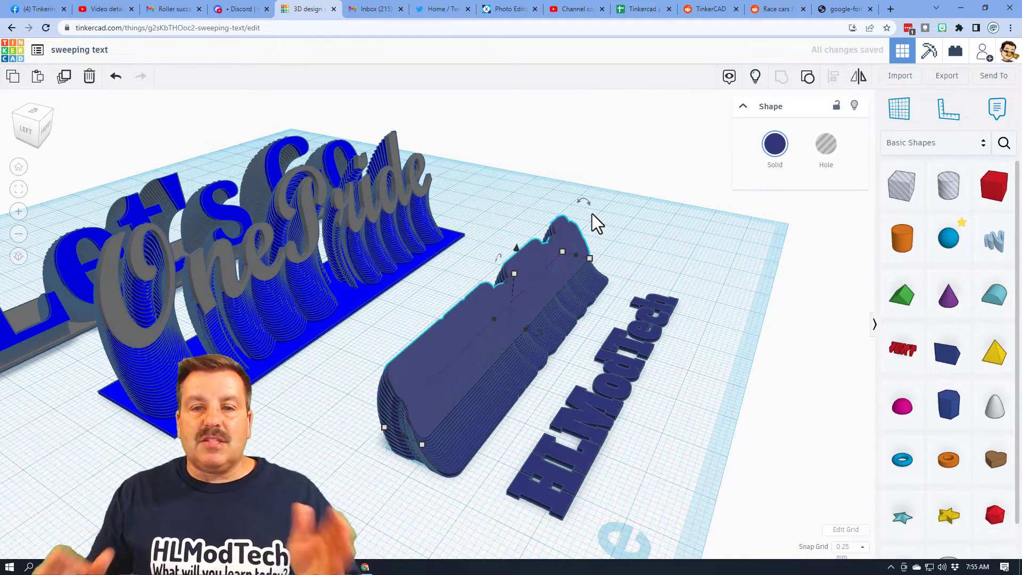
mouse_move(663, 228)
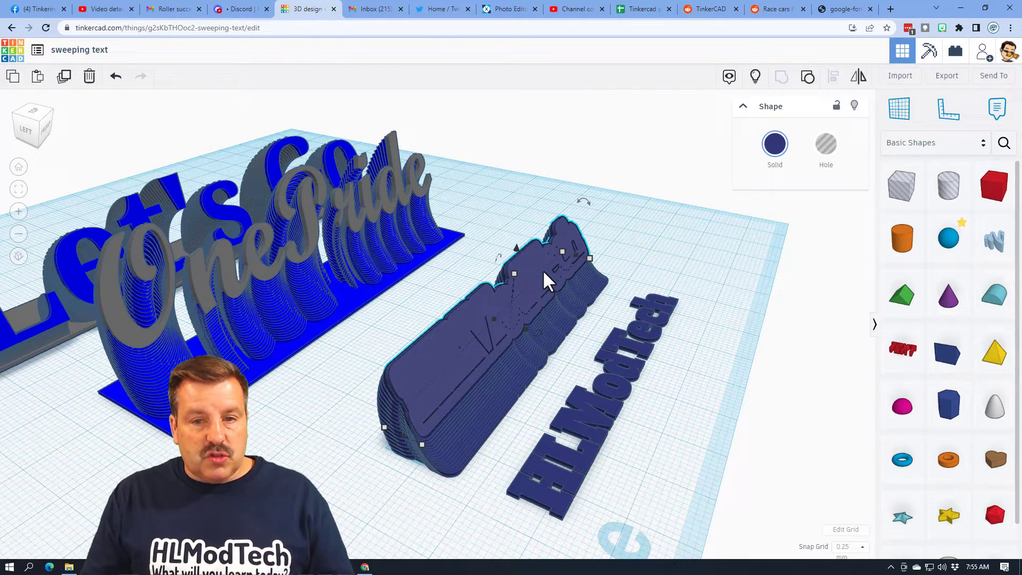
Add another tilted copy to the sweep and ungroup the stack into separate layers
key(ctrl+d)
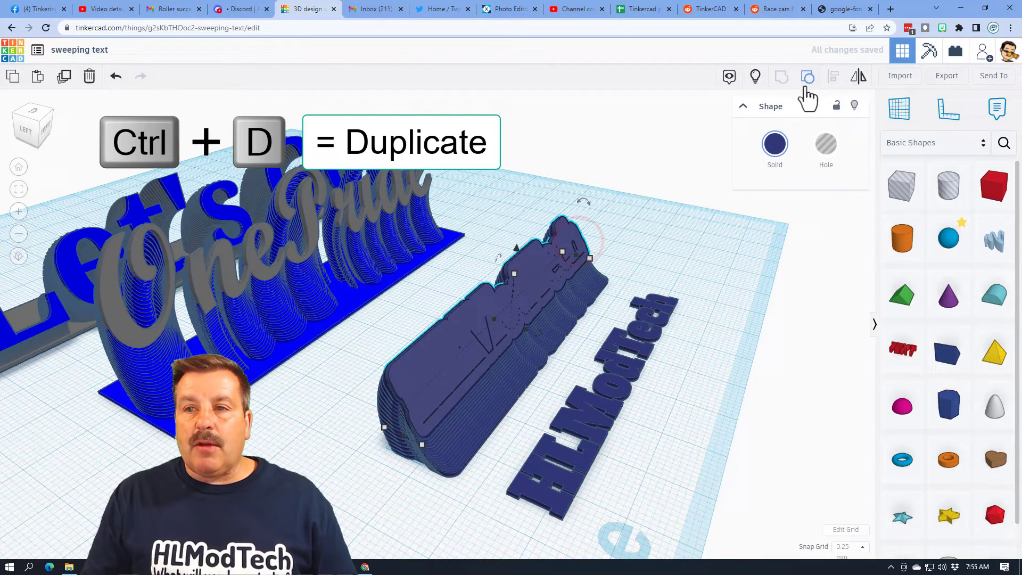
click(657, 186)
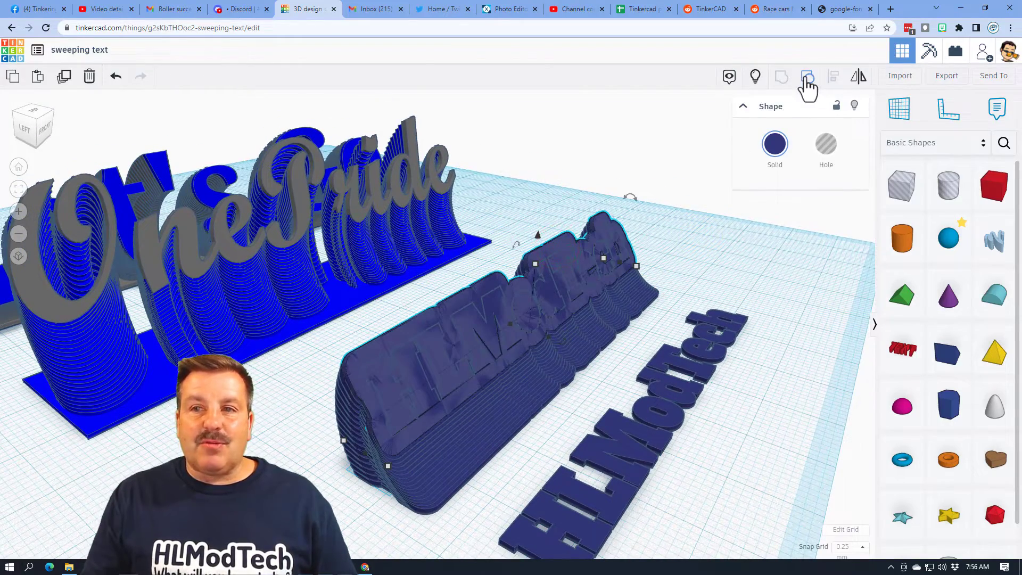
mouse_move(807, 76)
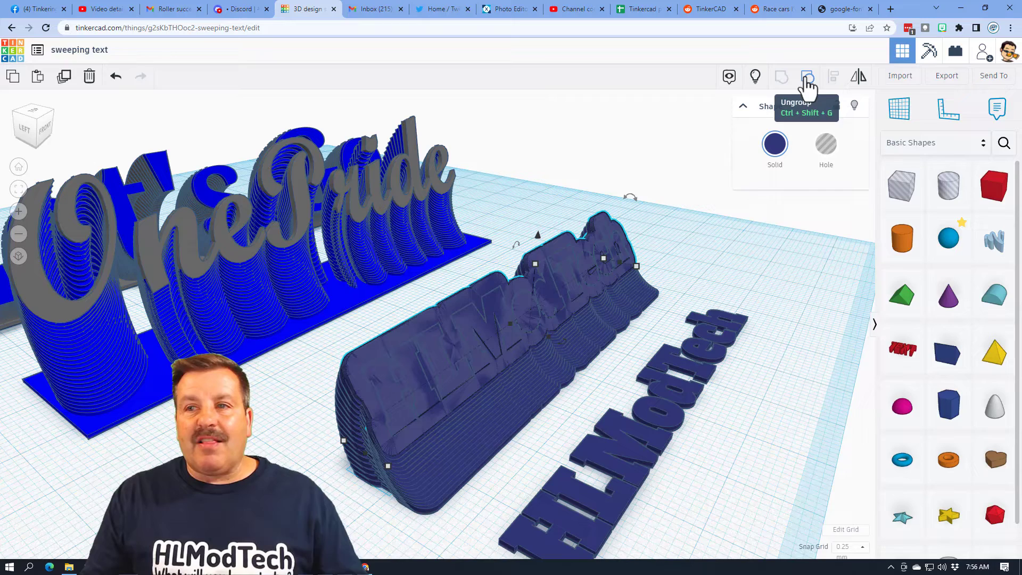
click(808, 76)
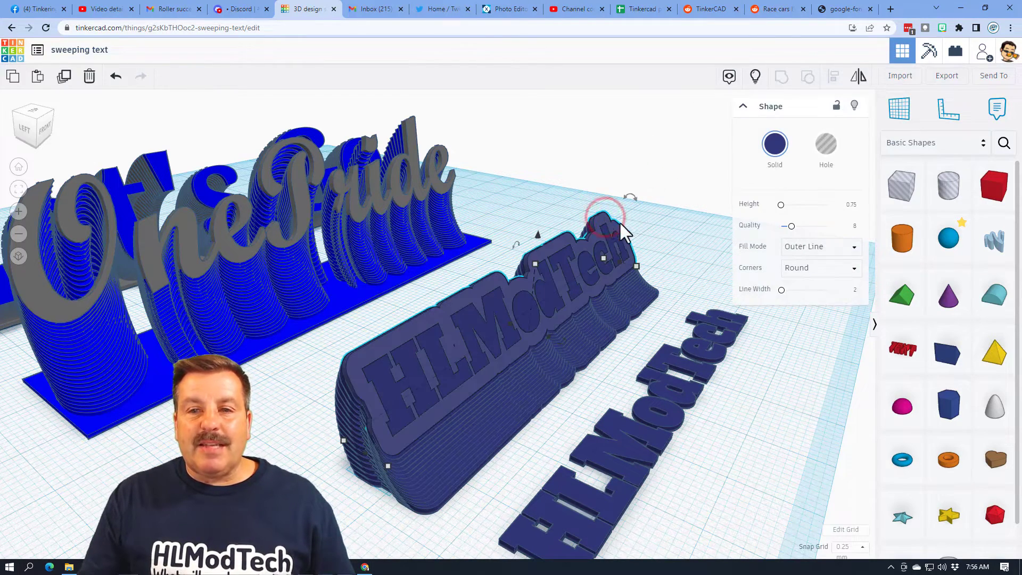
mouse_move(727, 192)
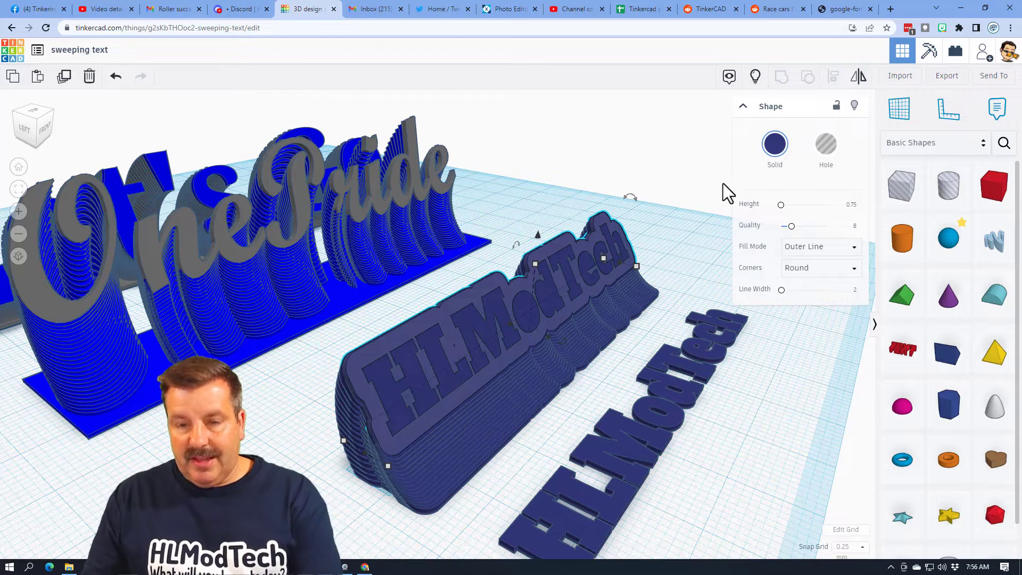
Make the top HLModTech text layer a hole, forming the letter-shaped recess
click(554, 297)
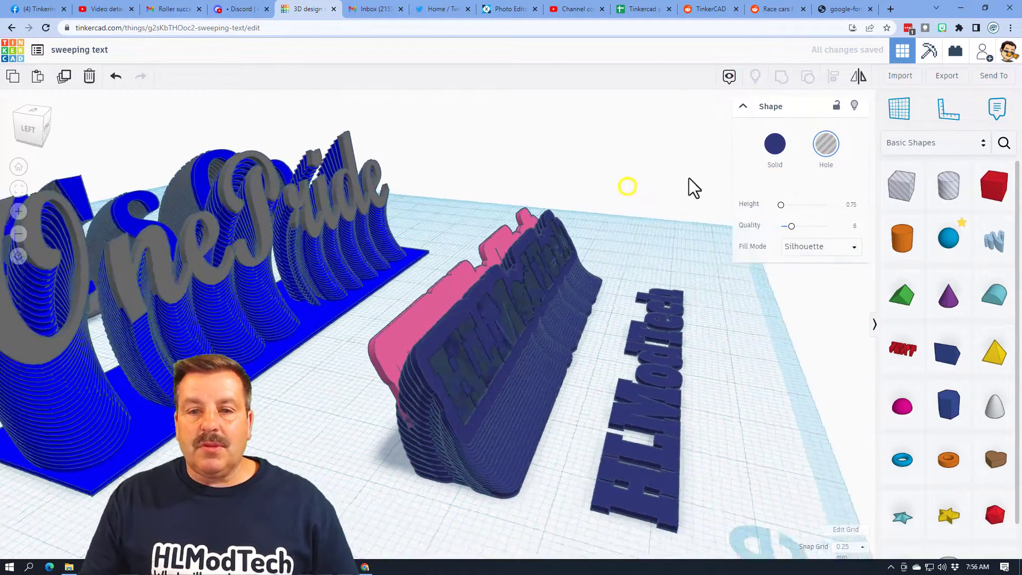
click(445, 303)
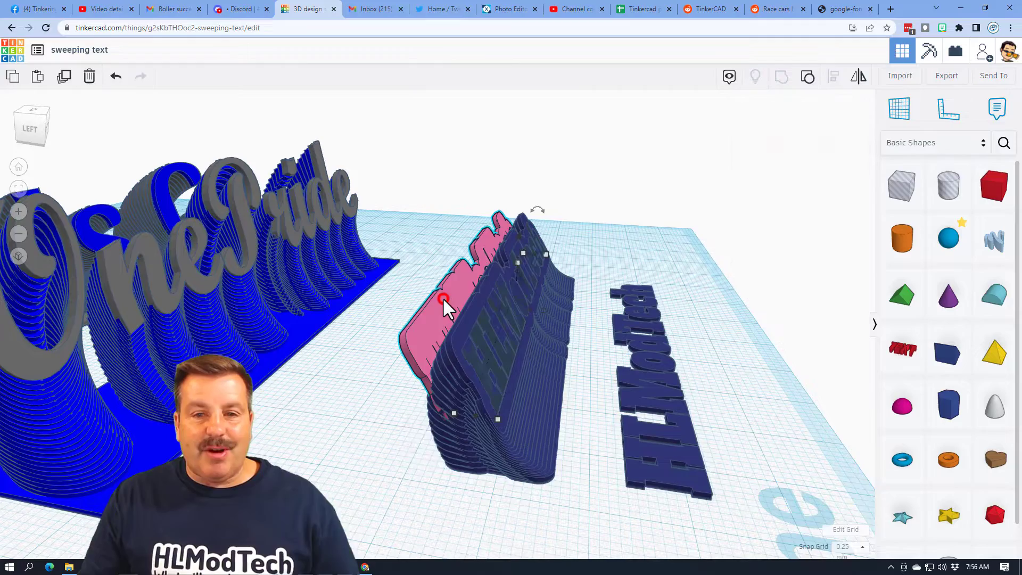
click(443, 303)
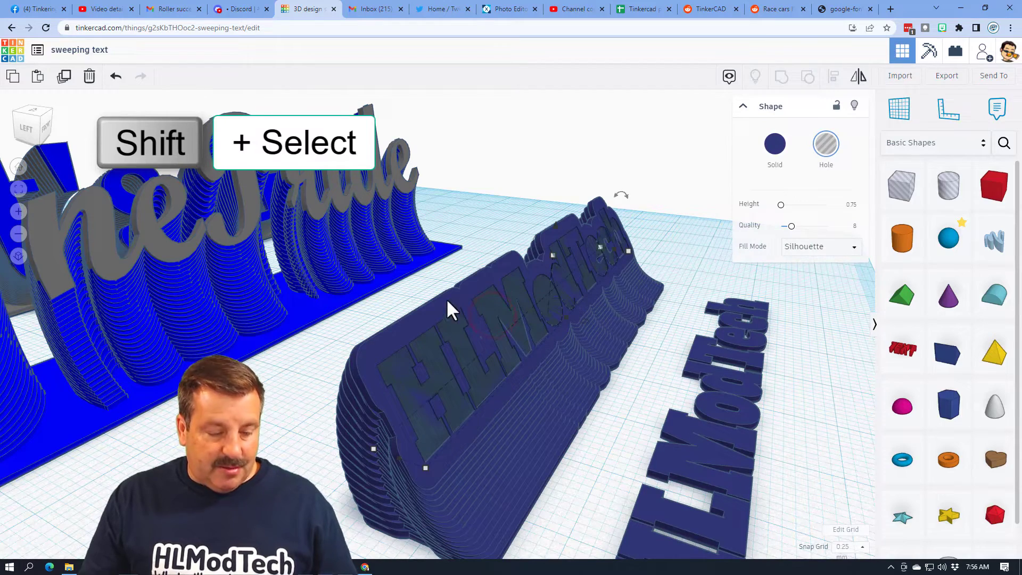
Select the letter-shaped hole with the backing layers and group them into one recessed block
click(554, 254)
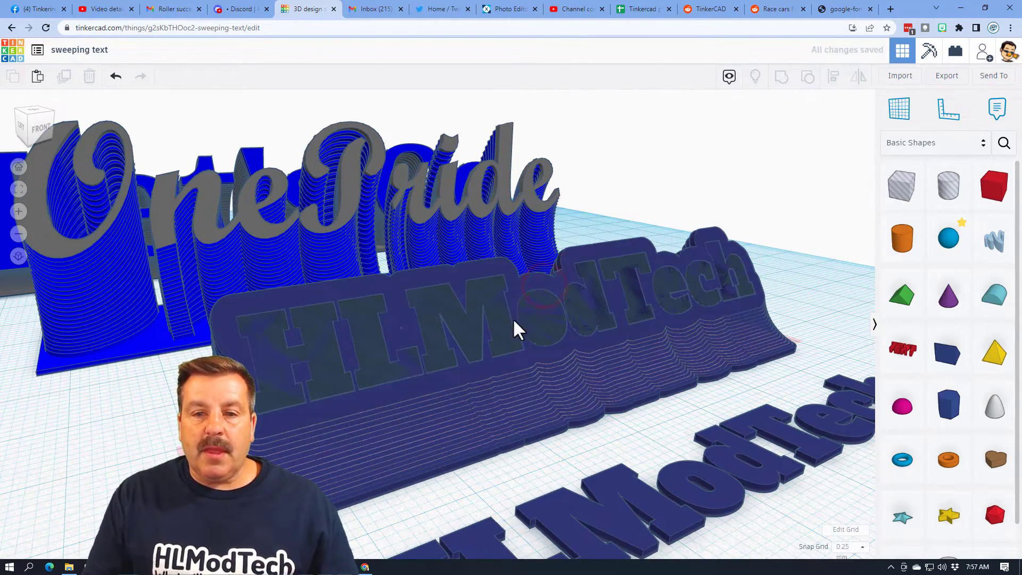
click(522, 326)
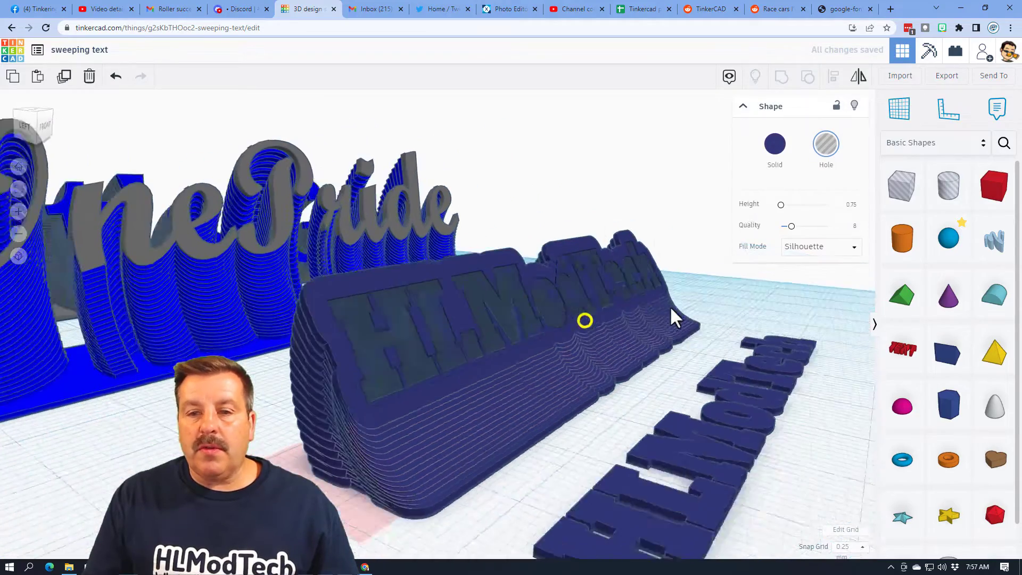
key(w)
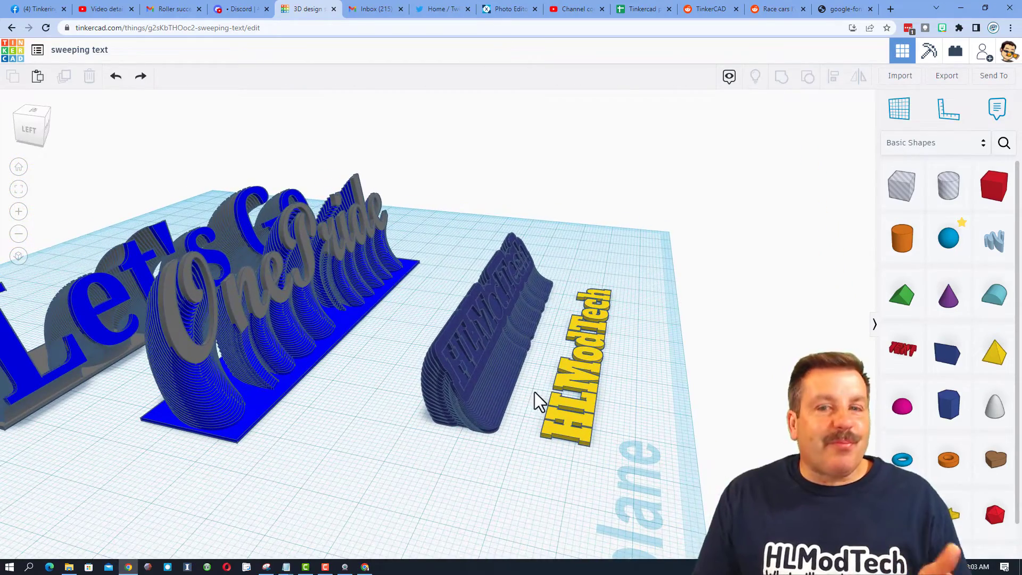
Select the yellow HLModTech letters and pick one copy to seat into the recess
click(574, 372)
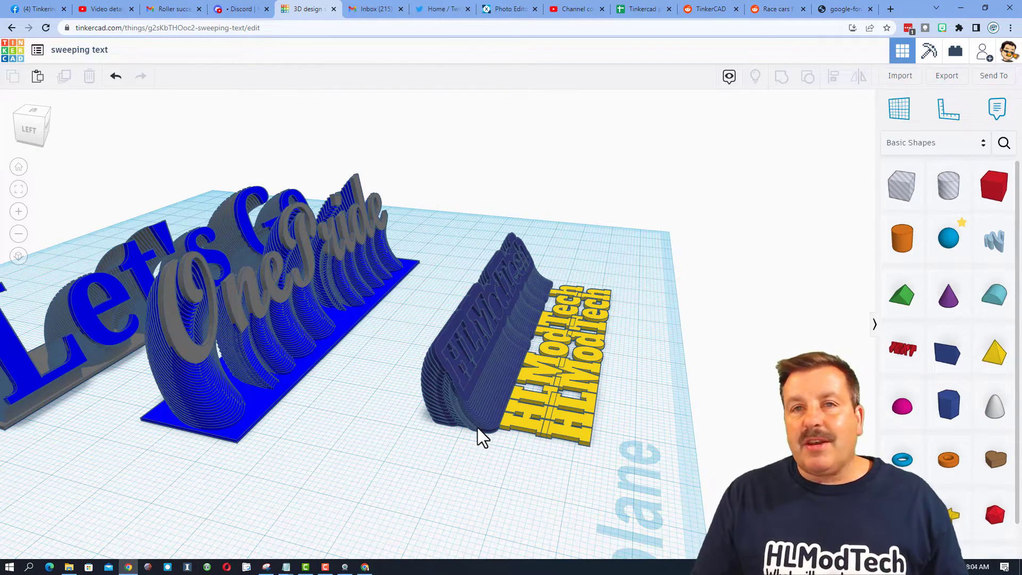
mouse_move(388, 310)
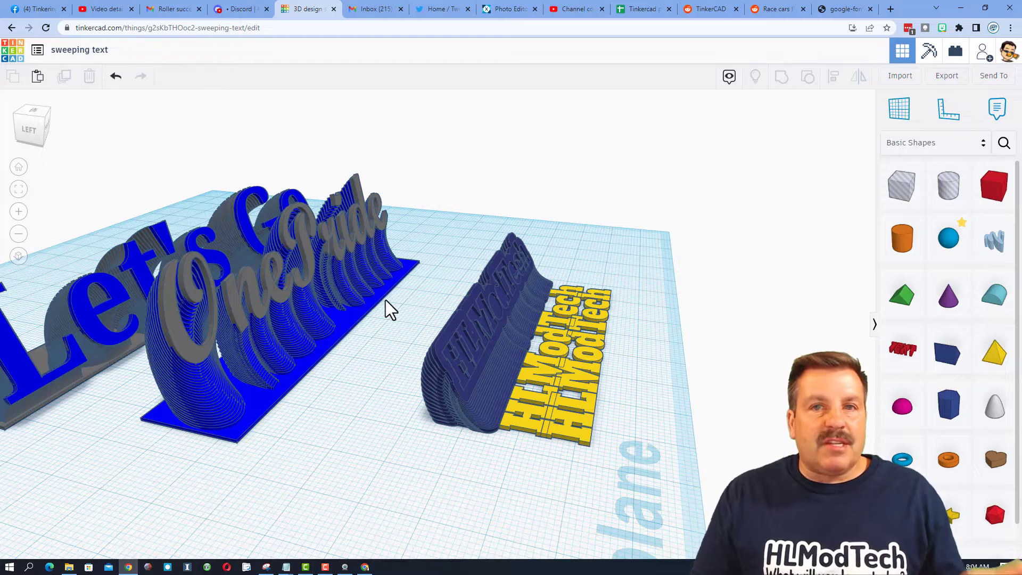
click(548, 365)
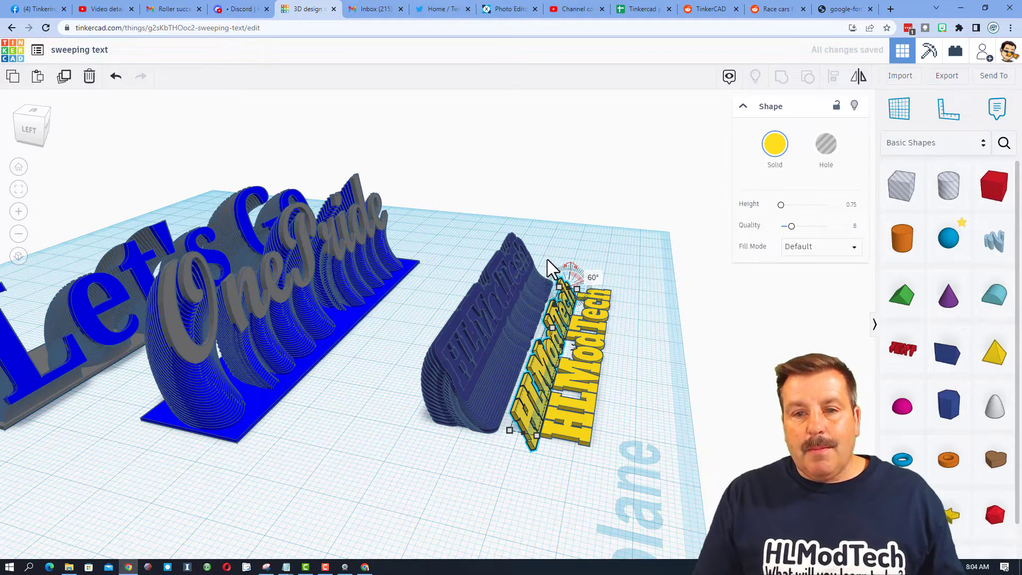
mouse_move(486, 329)
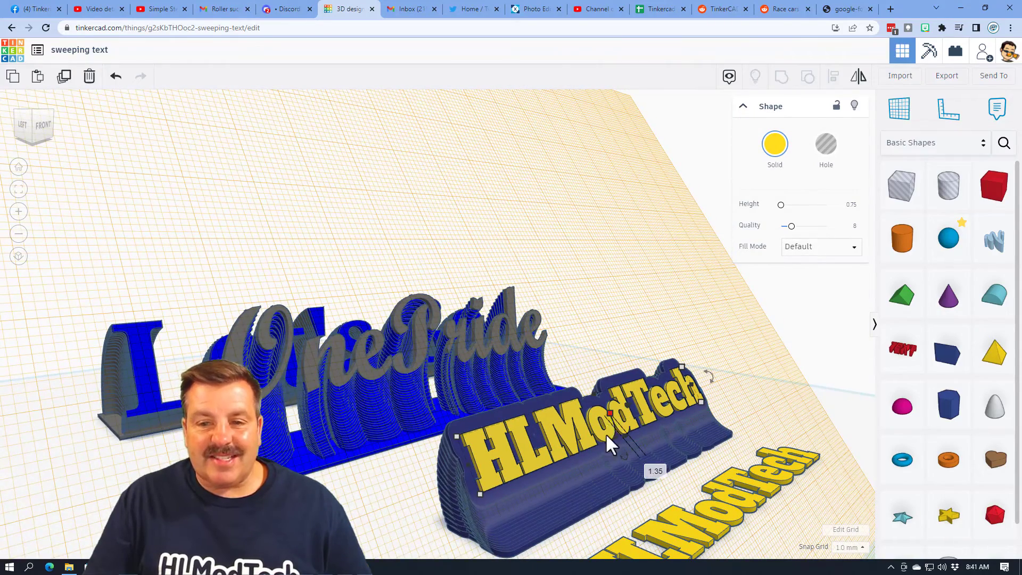
mouse_move(880, 255)
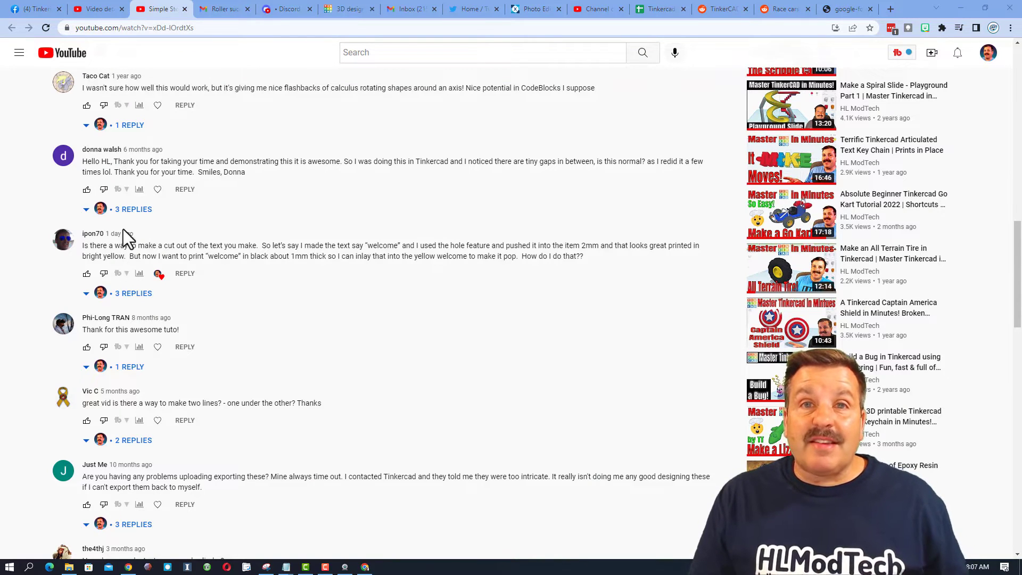
mouse_move(308, 355)
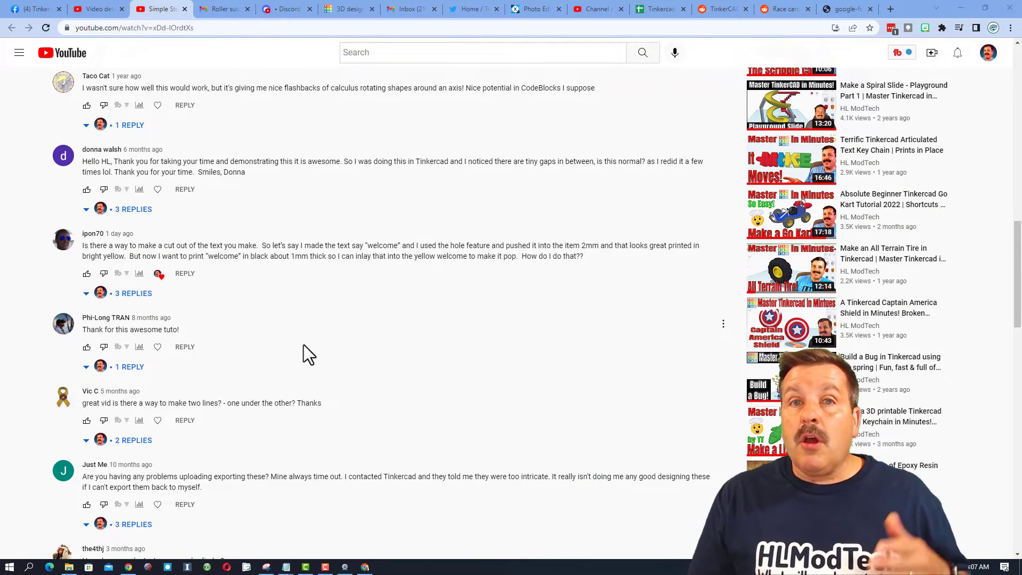